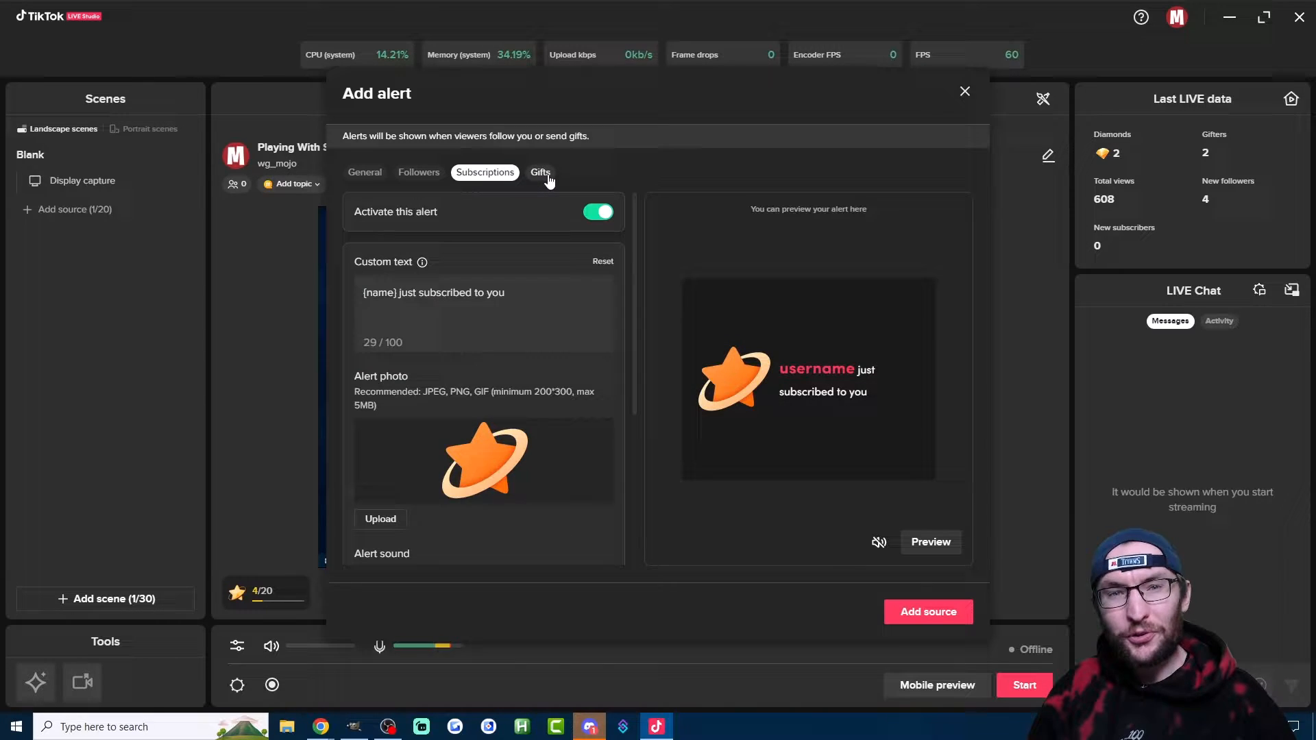
Step: Review the Gifts and General alert settings, then close the Add alert dialog
left_click(539, 172)
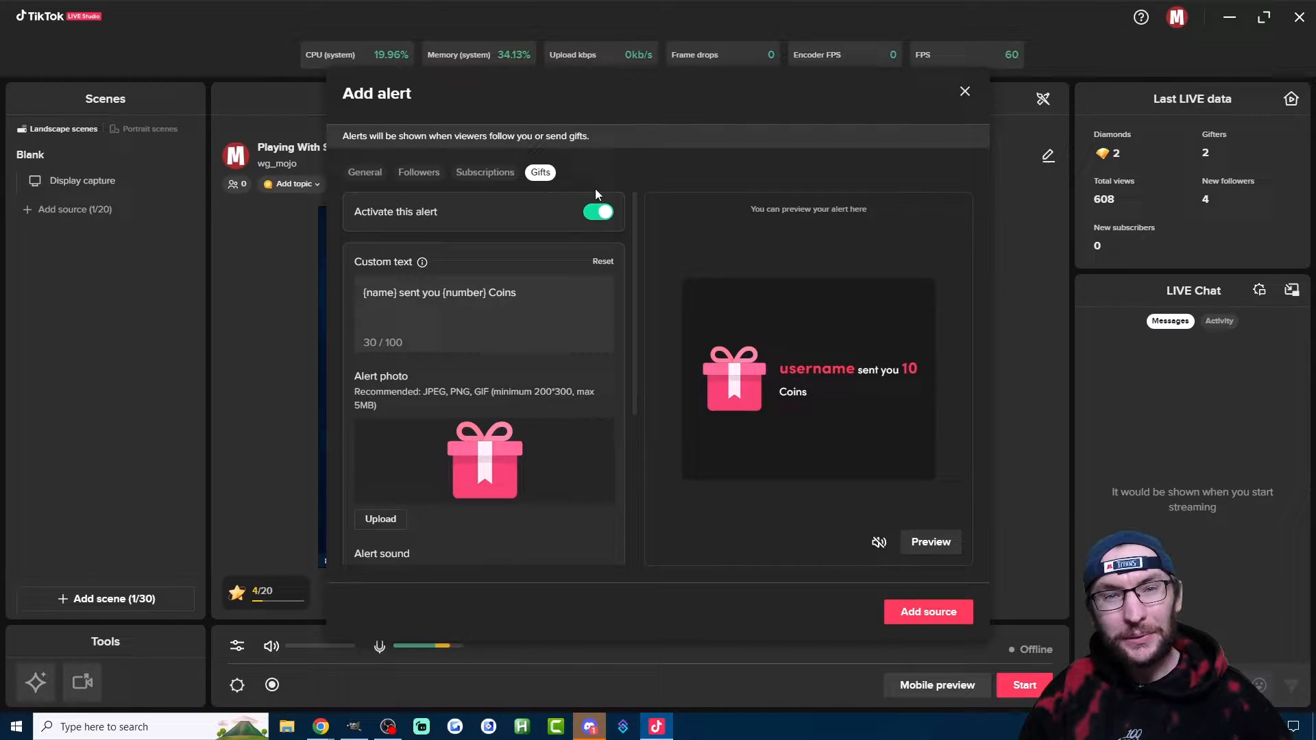
left_click(364, 172)
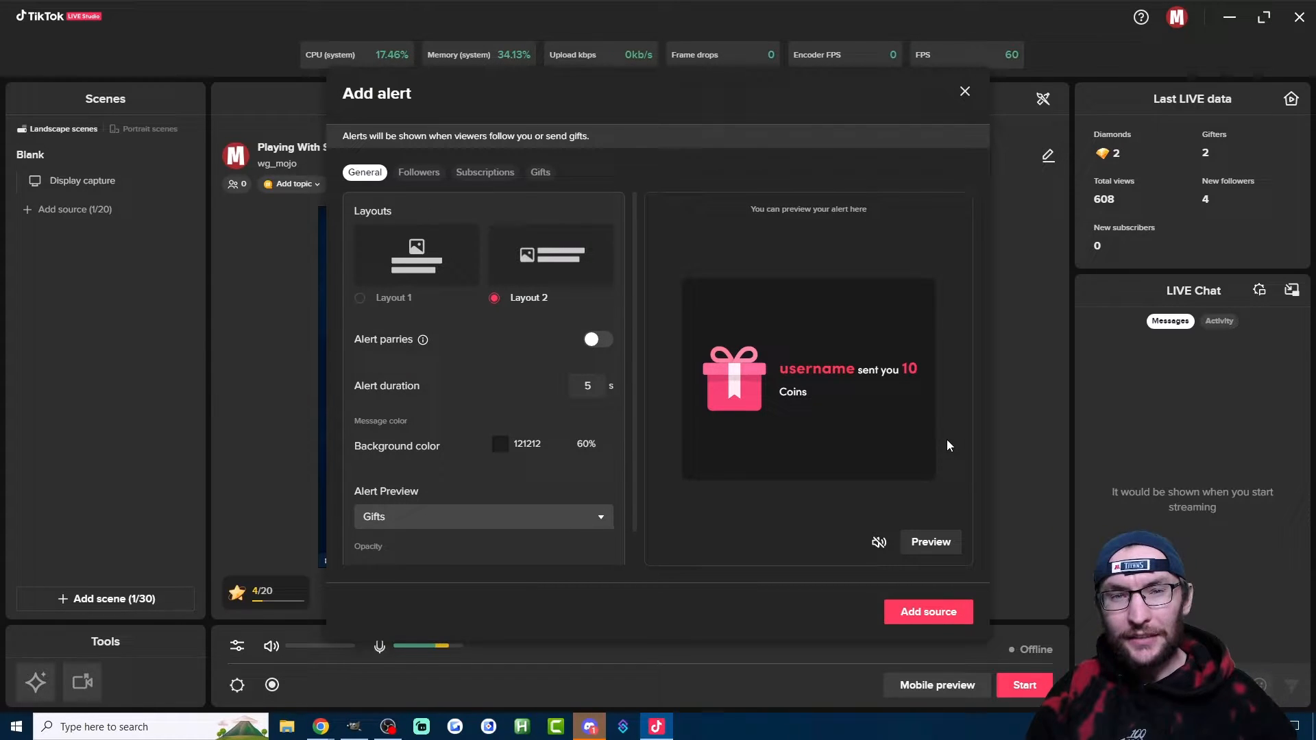
left_click(964, 90)
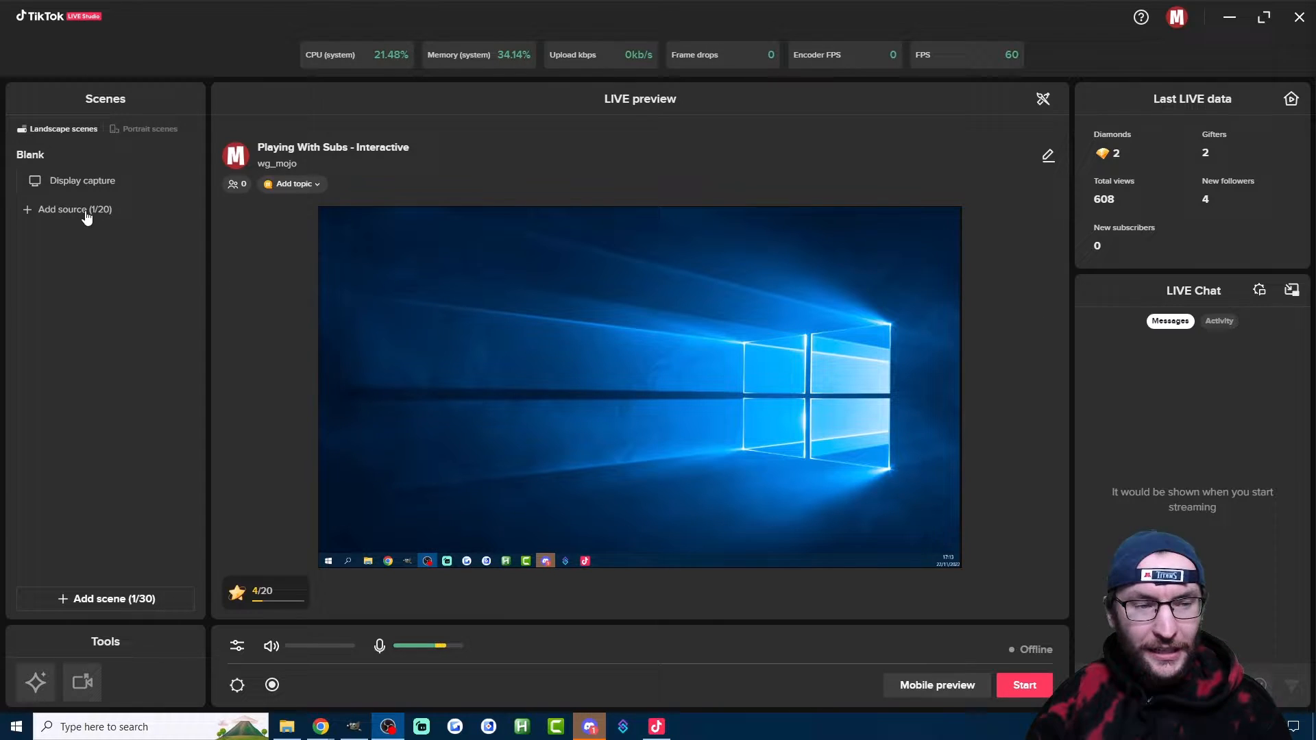
Step: Add an Alert source and review its Followers and Subscriptions alert settings
left_click(75, 209)
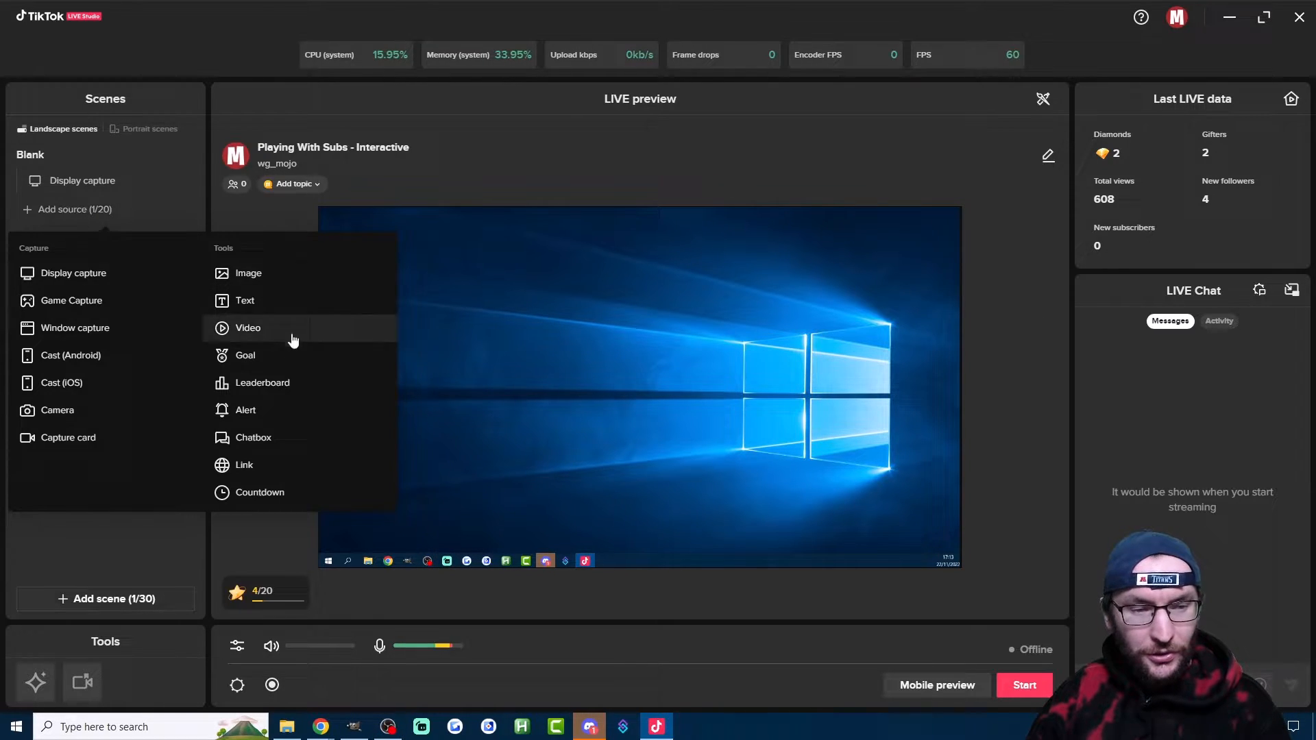
left_click(246, 410)
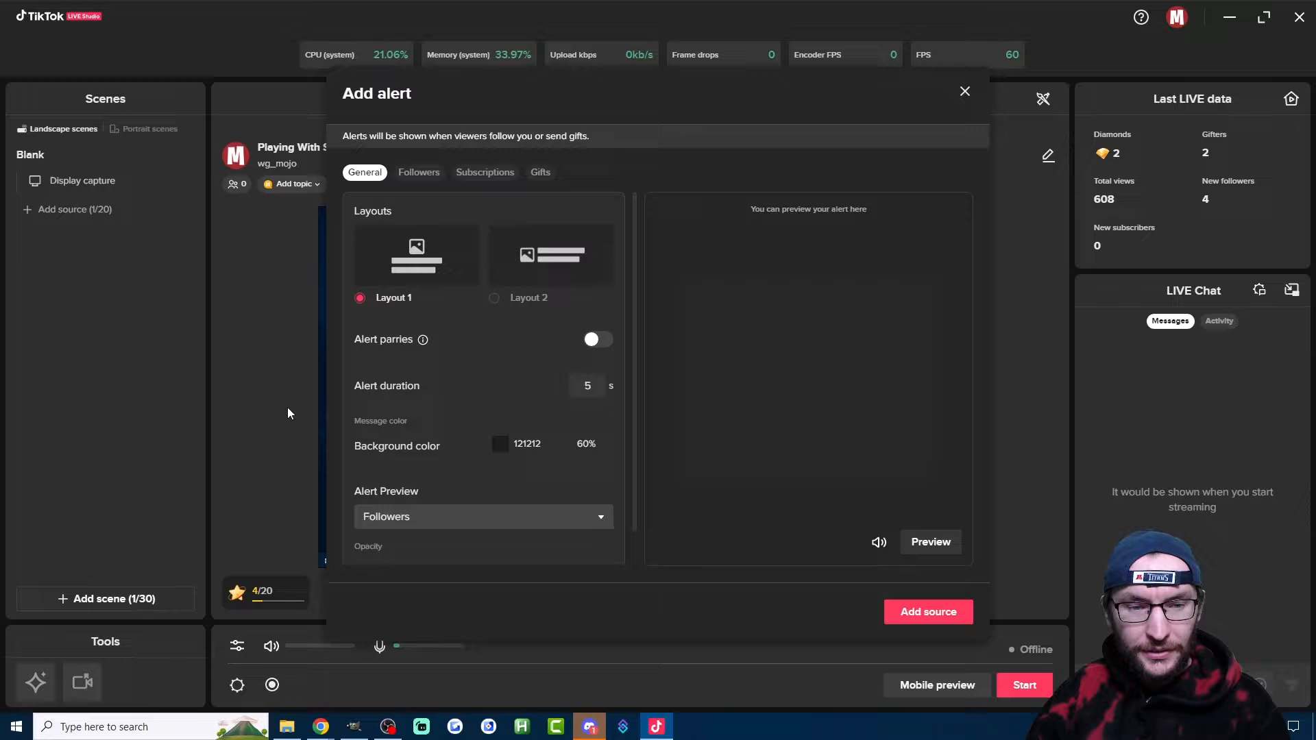
left_click(419, 172)
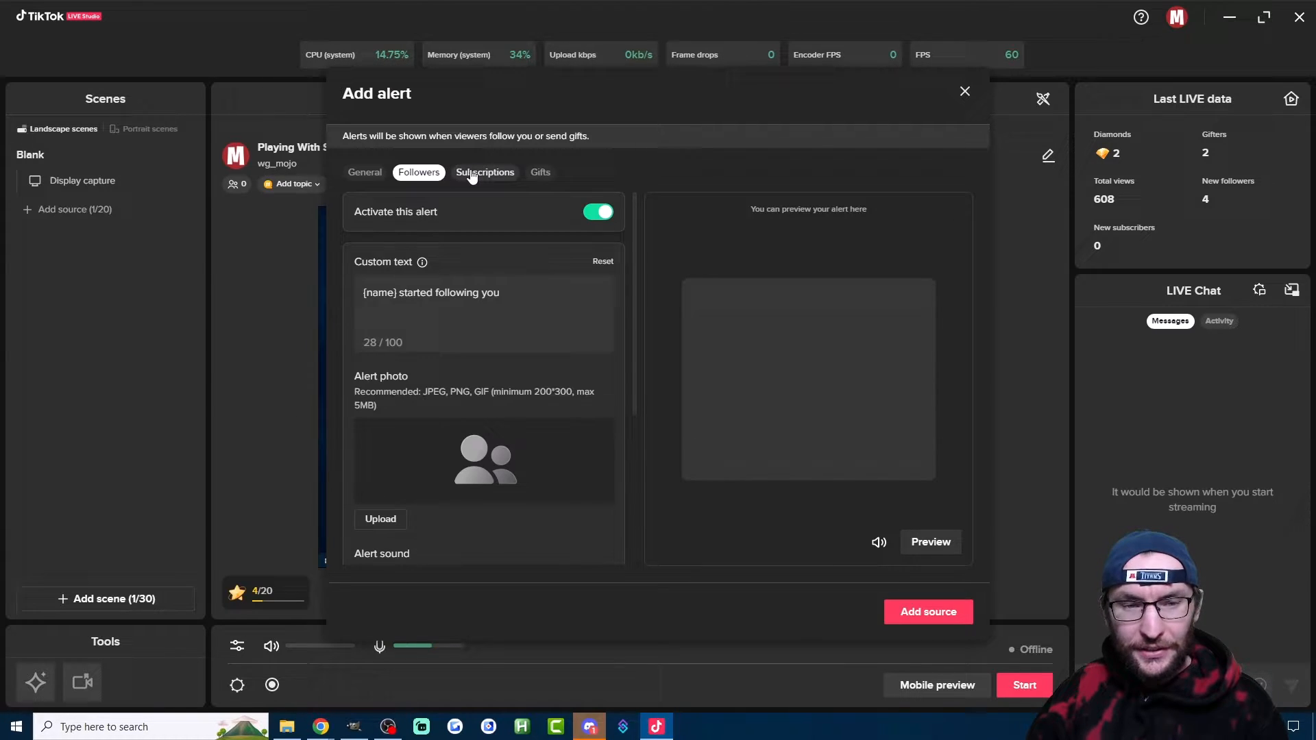
left_click(484, 172)
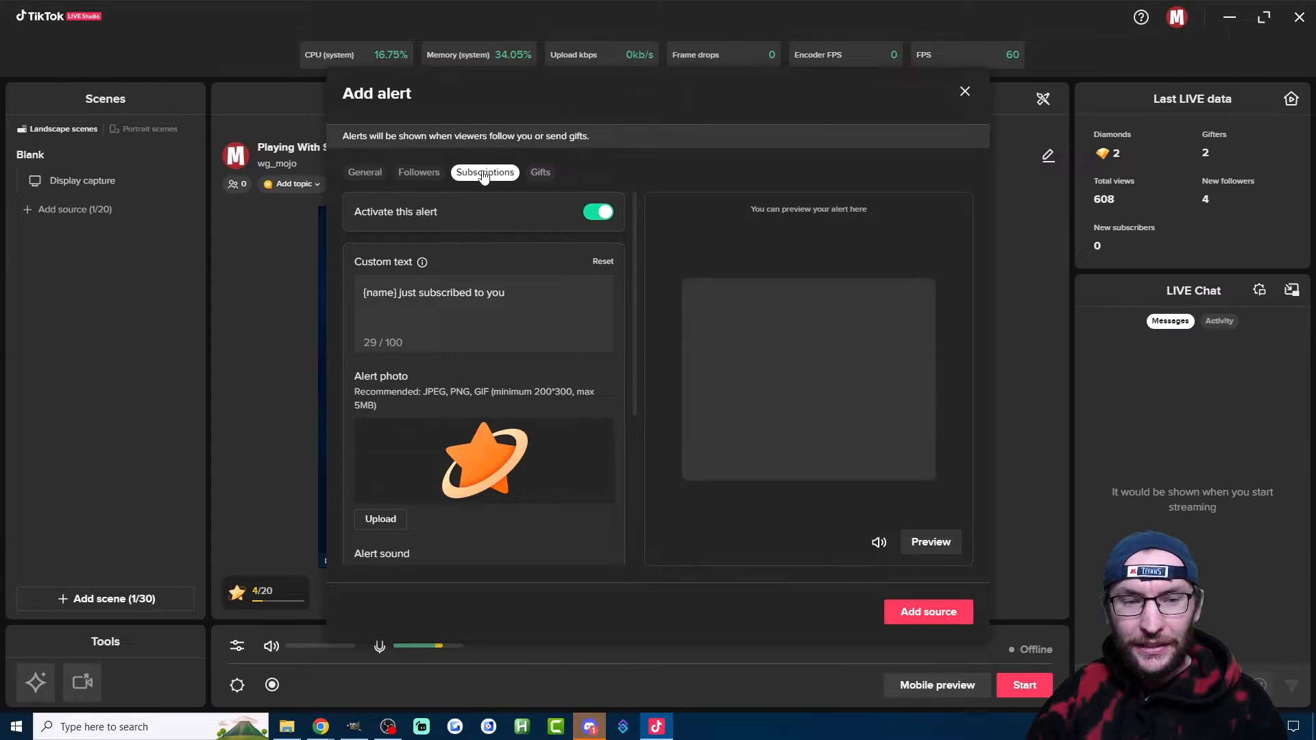
left_click(418, 172)
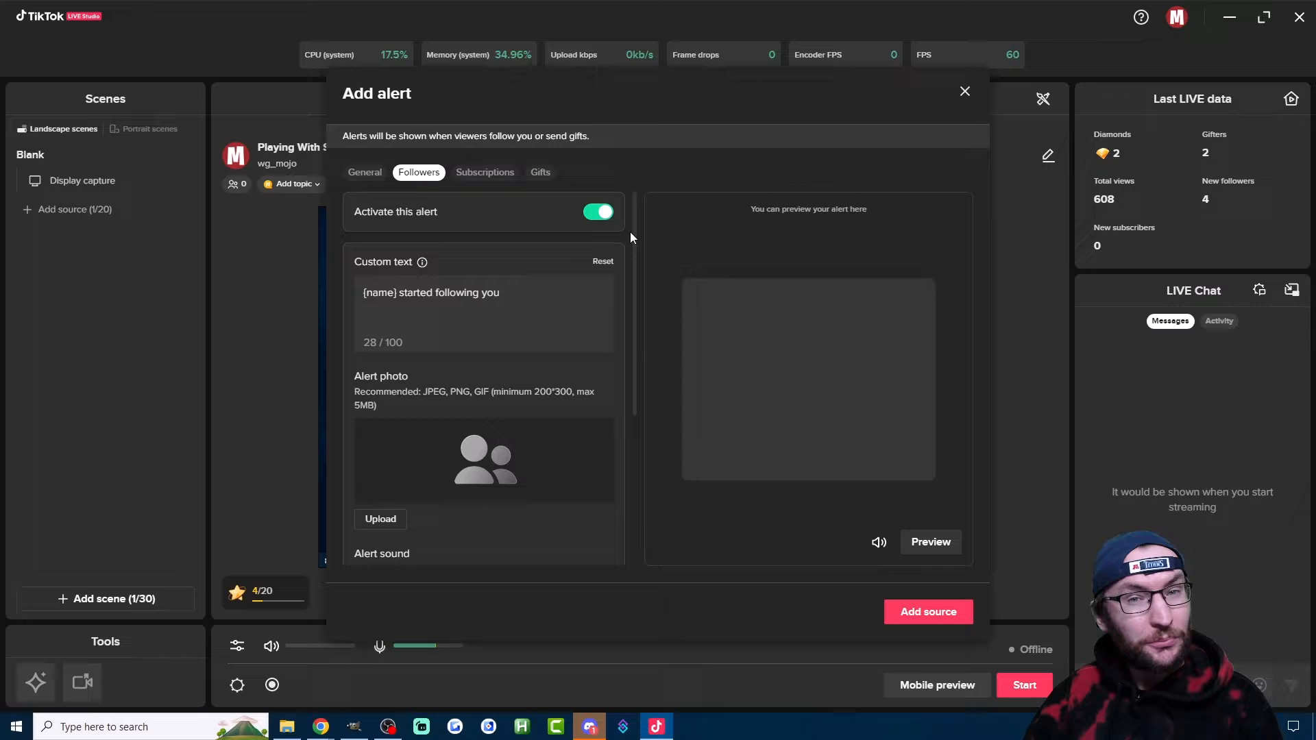
mouse_move(647, 174)
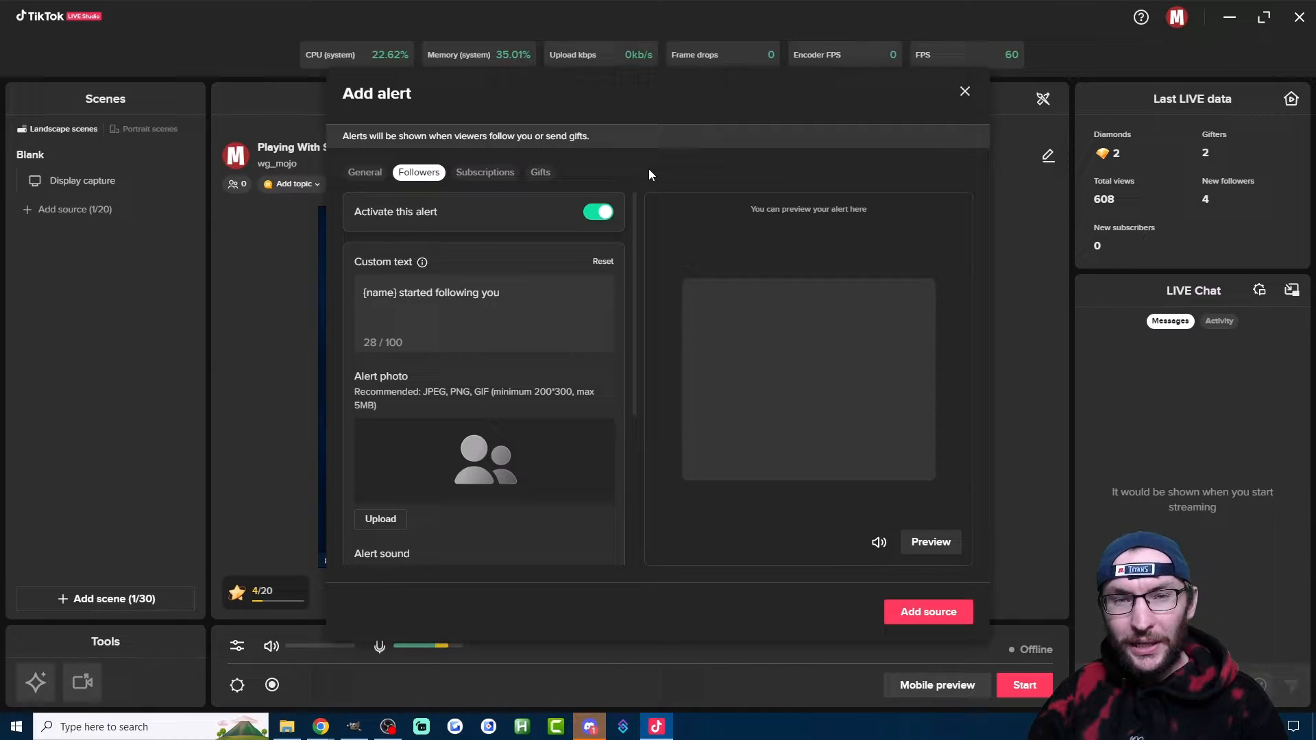
Step: Preview the alert, choose Layout 2 and switch on Alert parries in General settings
left_click(364, 172)
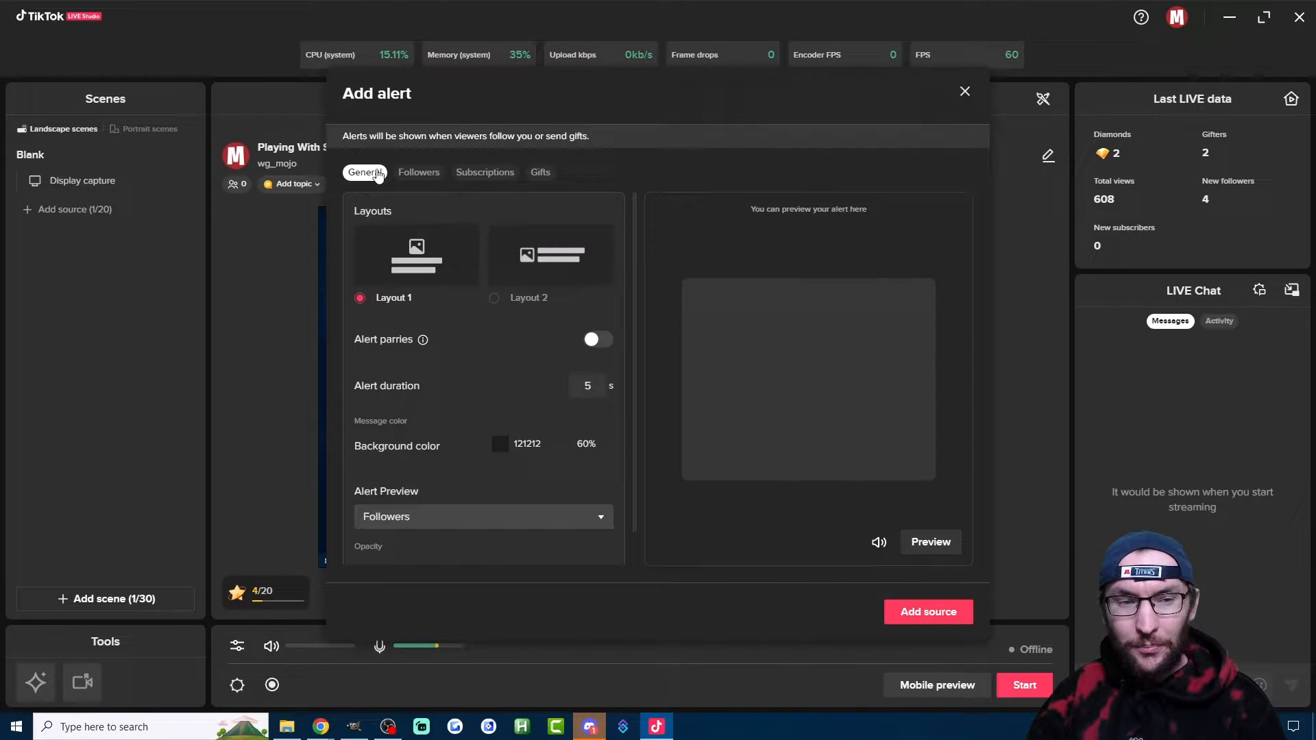
mouse_move(653, 239)
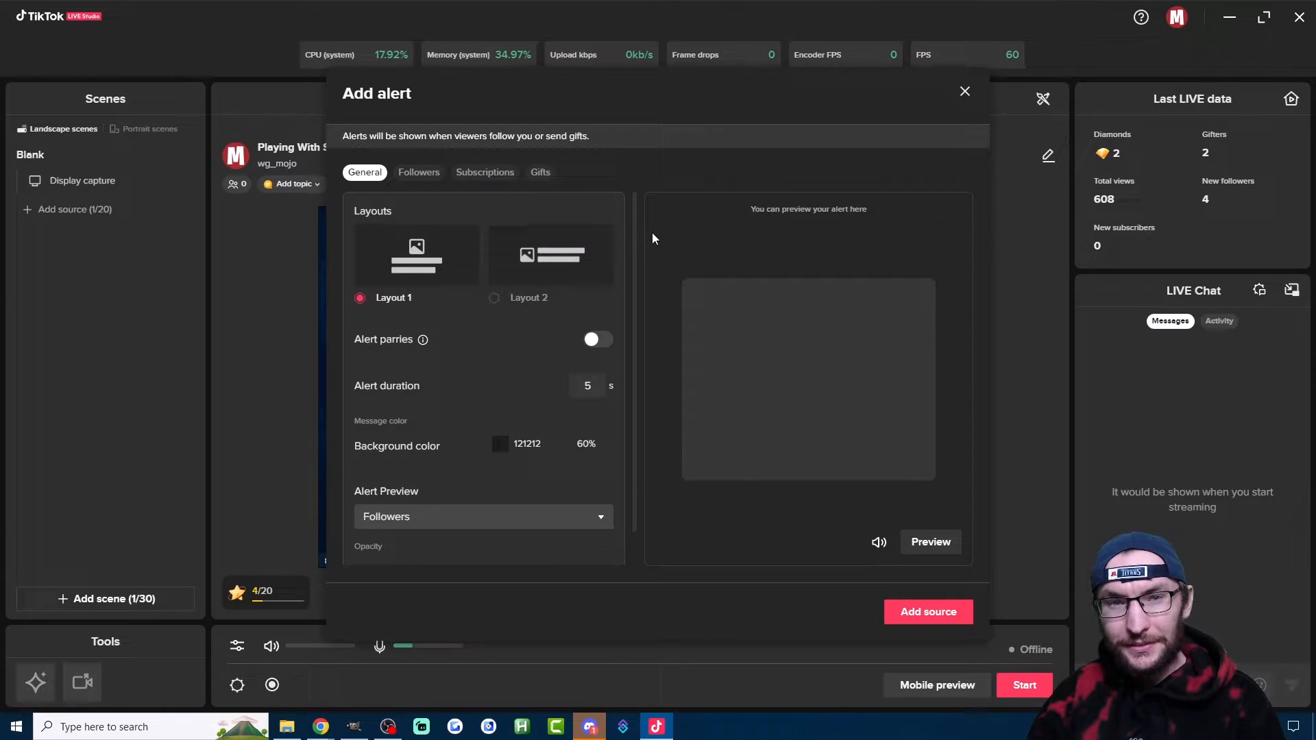
mouse_move(810, 401)
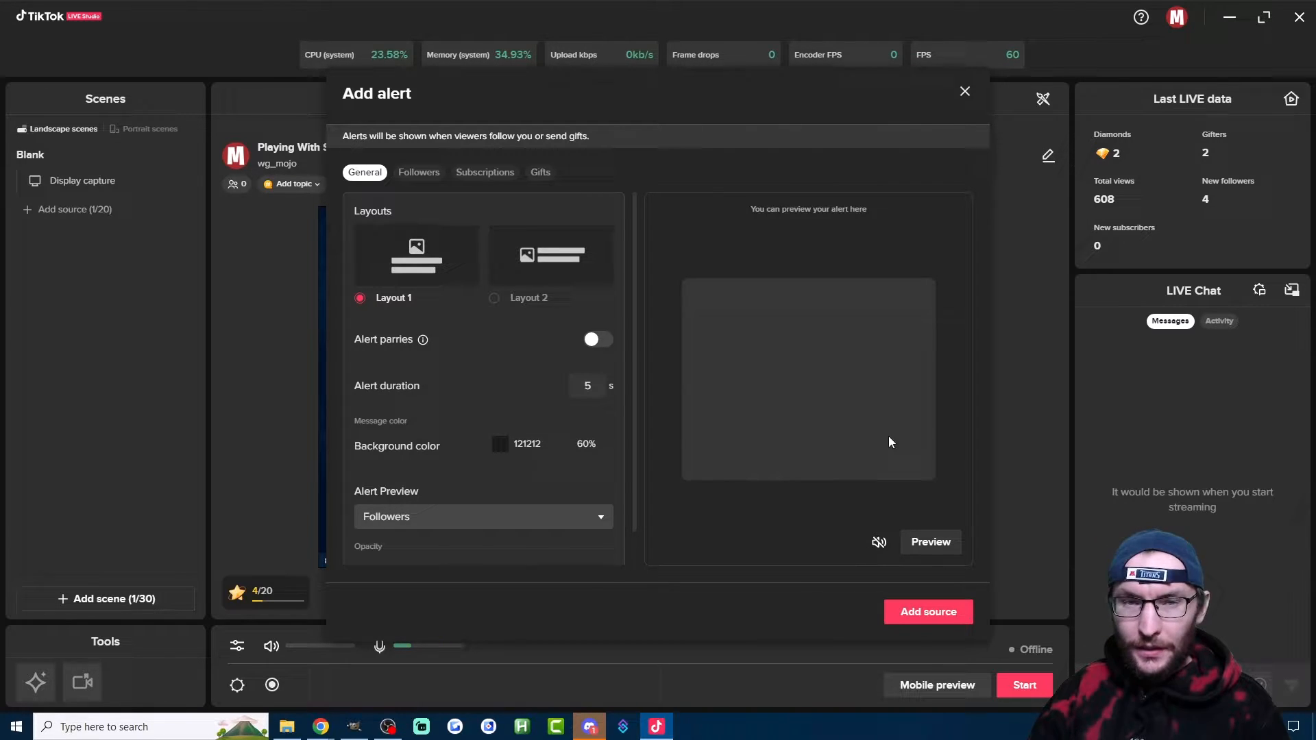
left_click(929, 541)
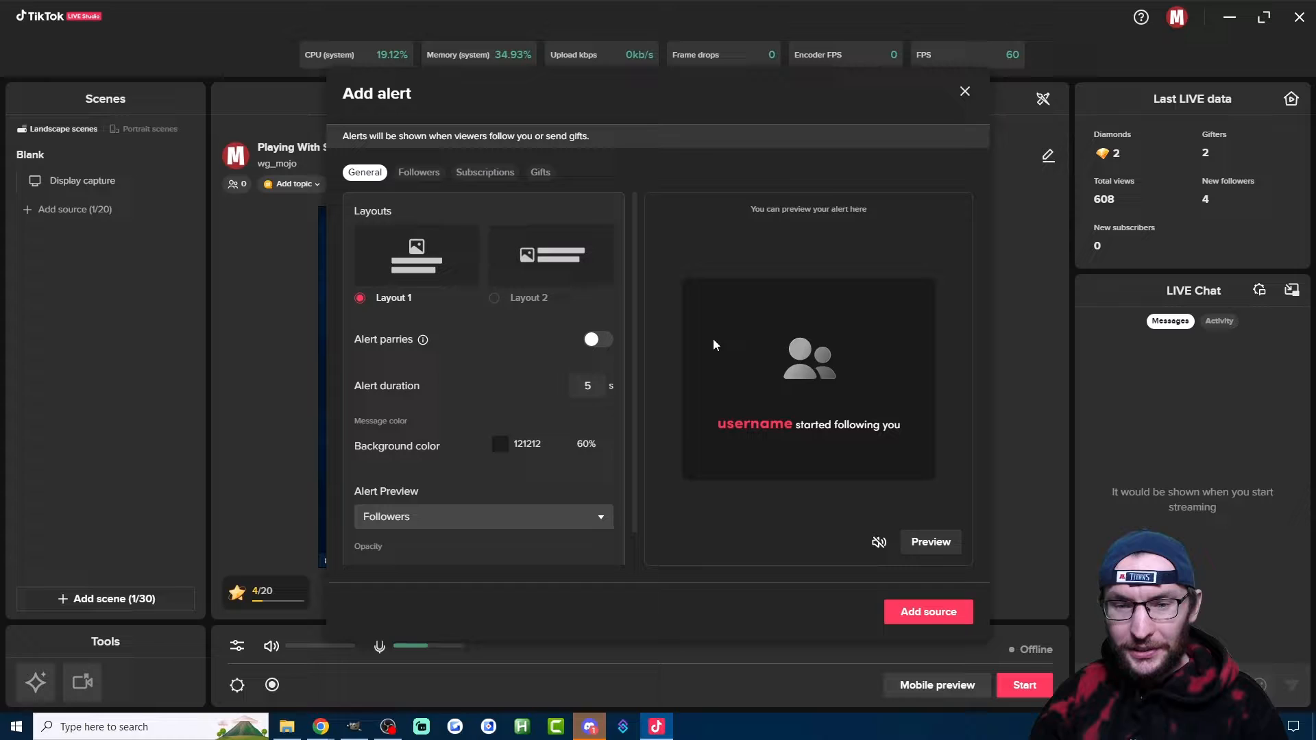
mouse_move(545, 255)
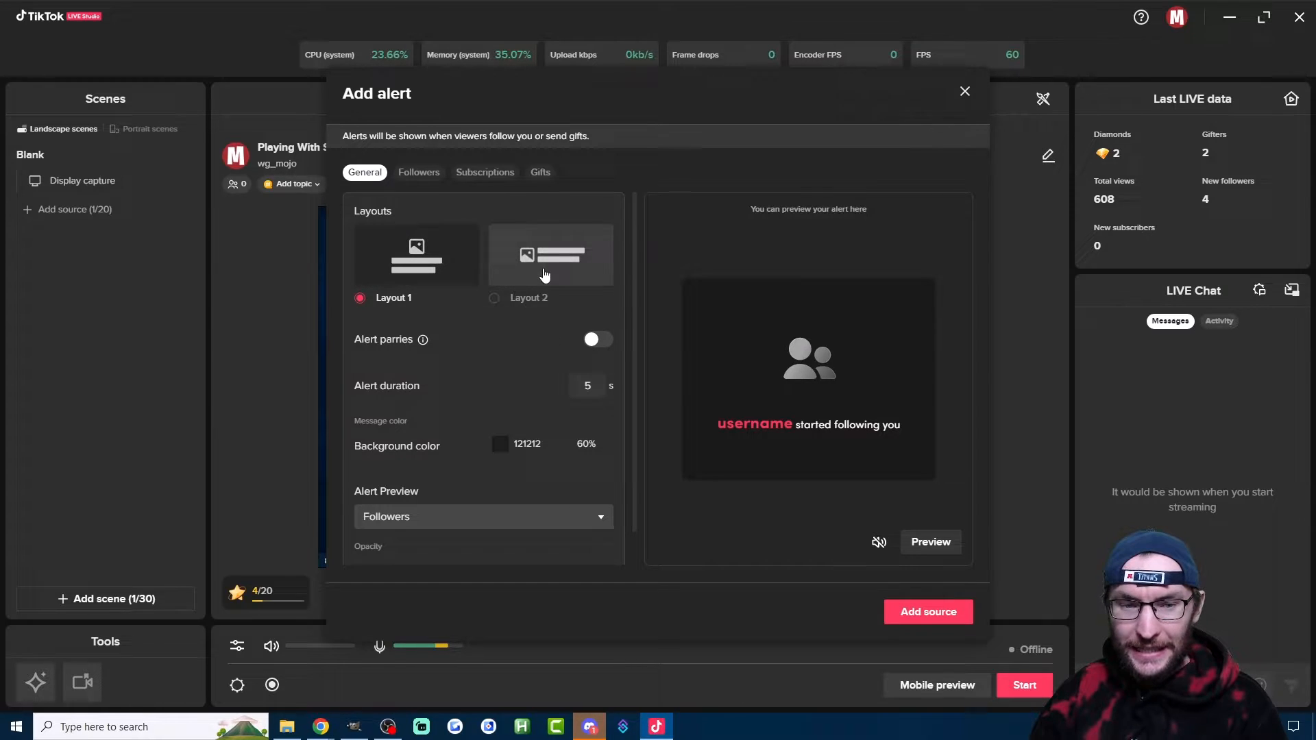
left_click(550, 255)
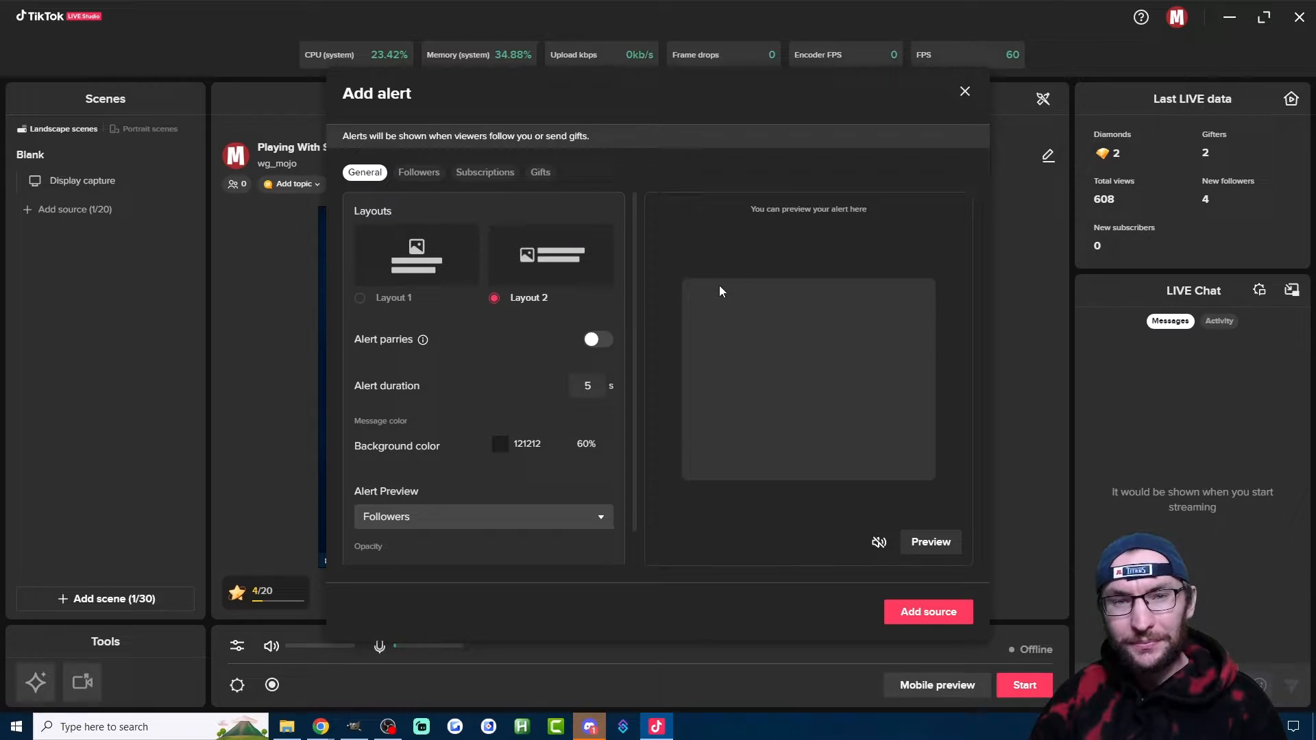
mouse_move(423, 340)
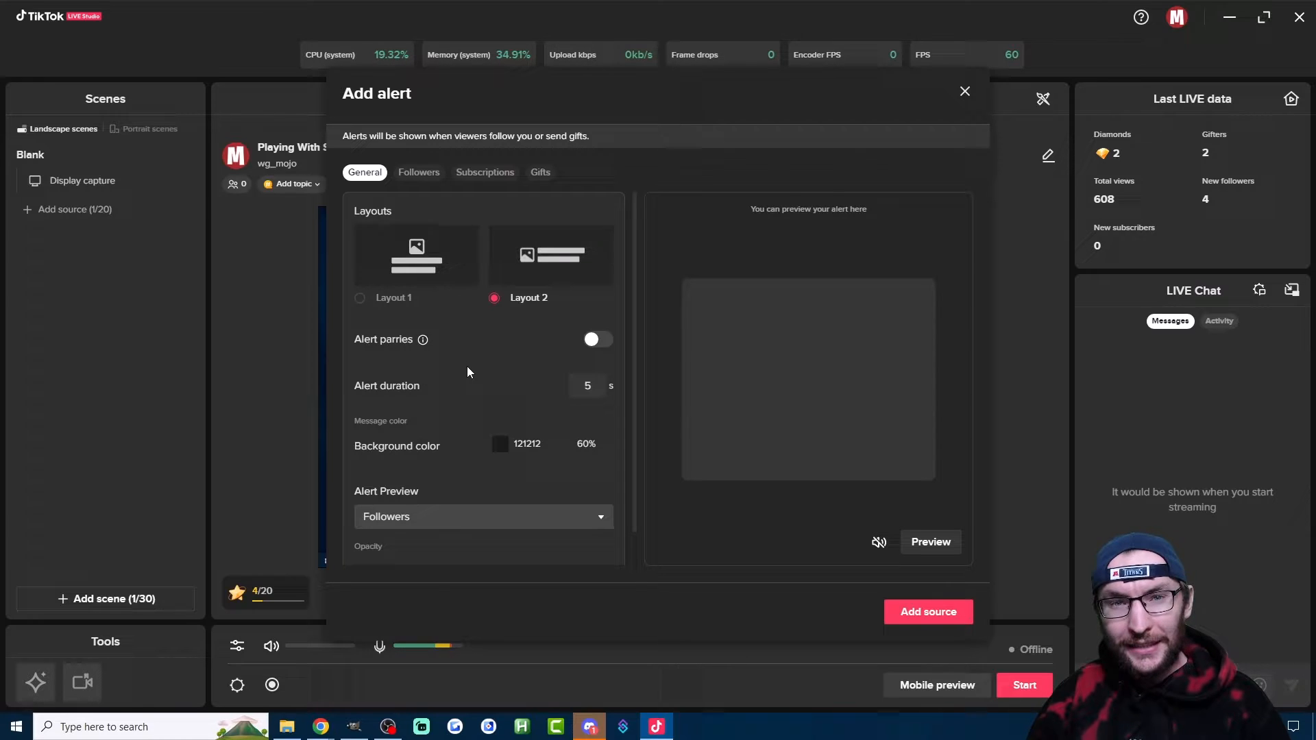
mouse_move(551, 355)
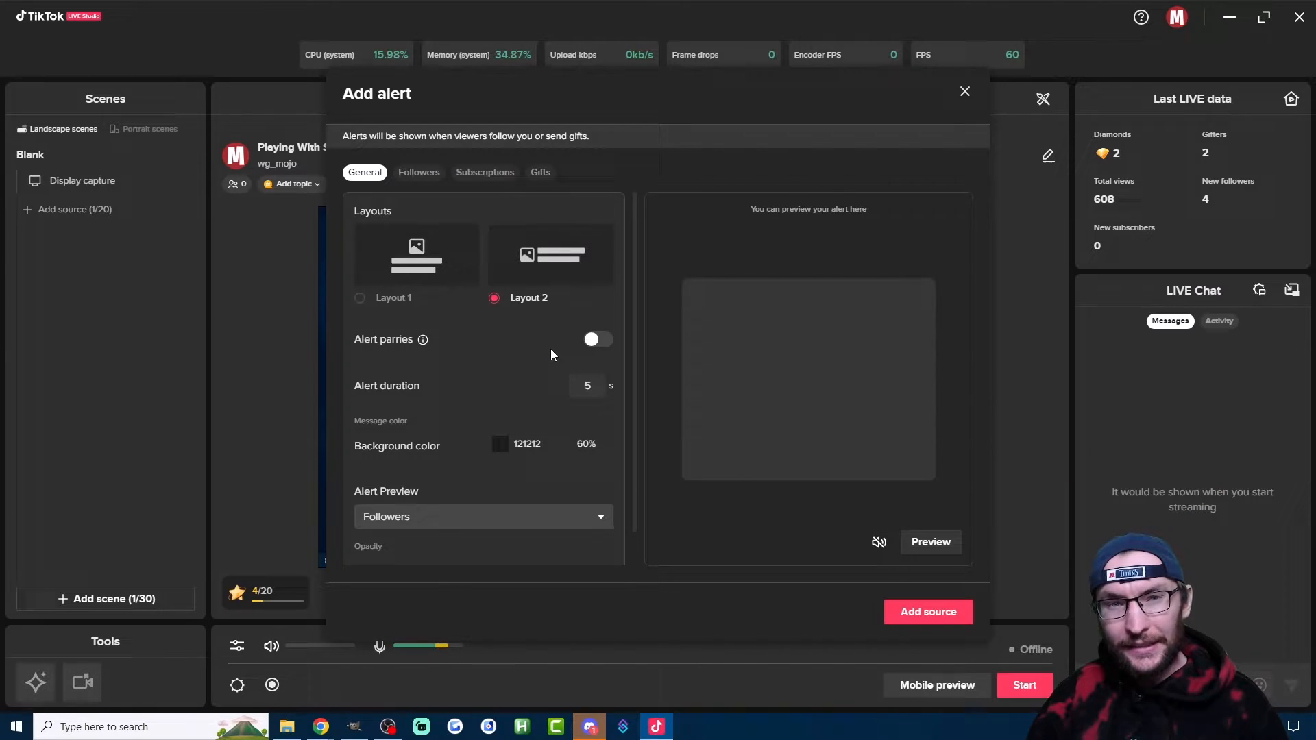
mouse_move(531, 346)
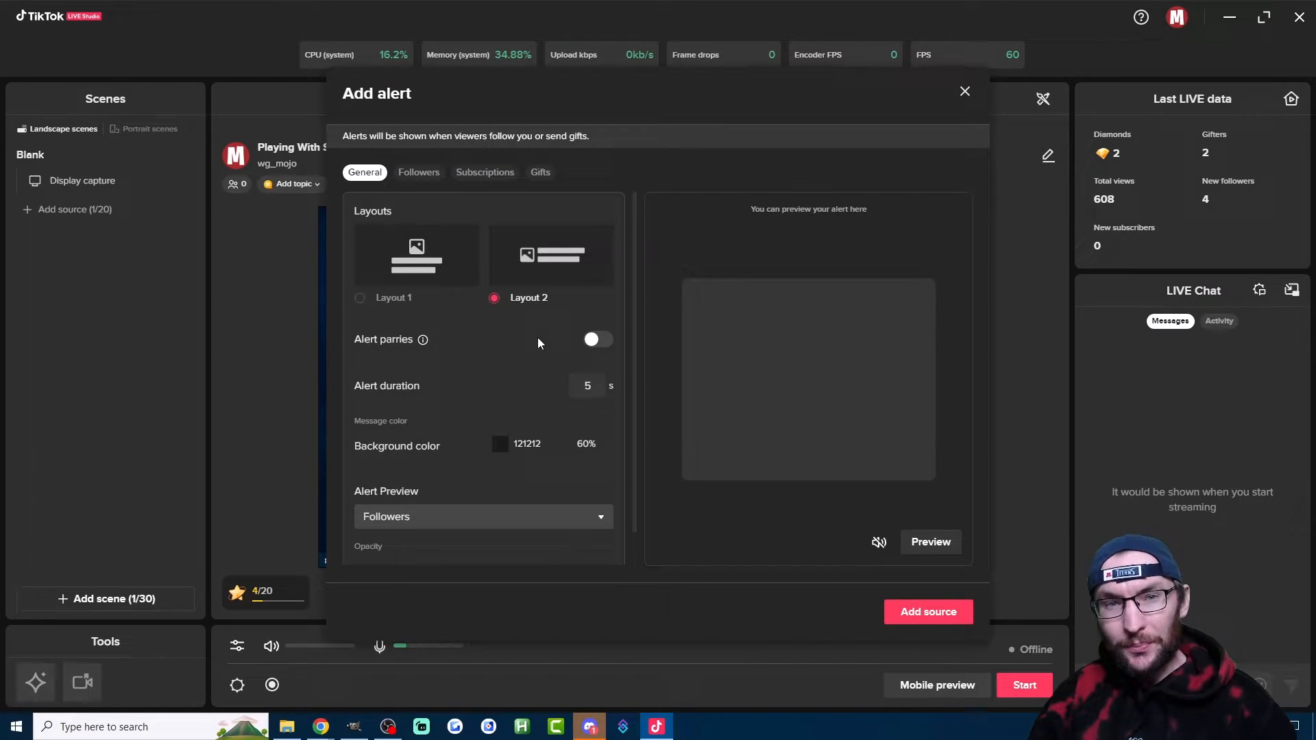
left_click(597, 339)
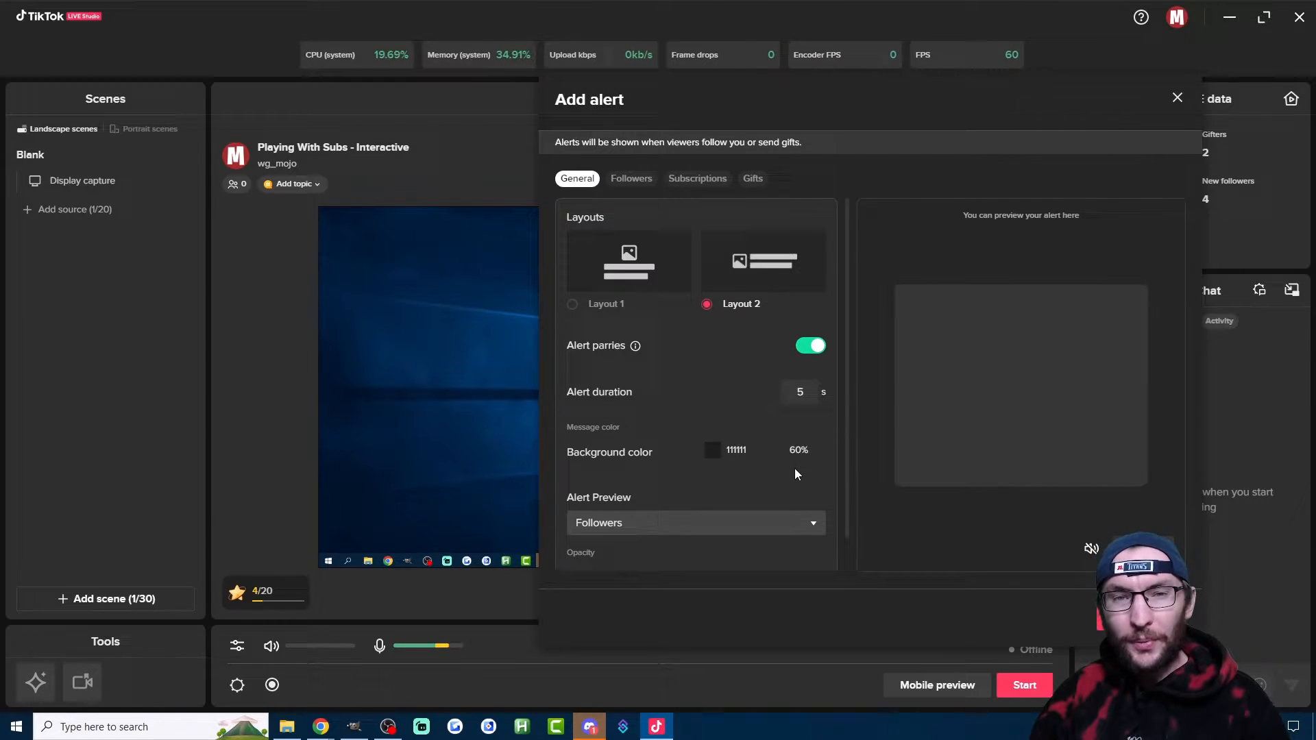
Step: Set the alert Background color opacity to 0% for a transparent background
left_click(713, 449)
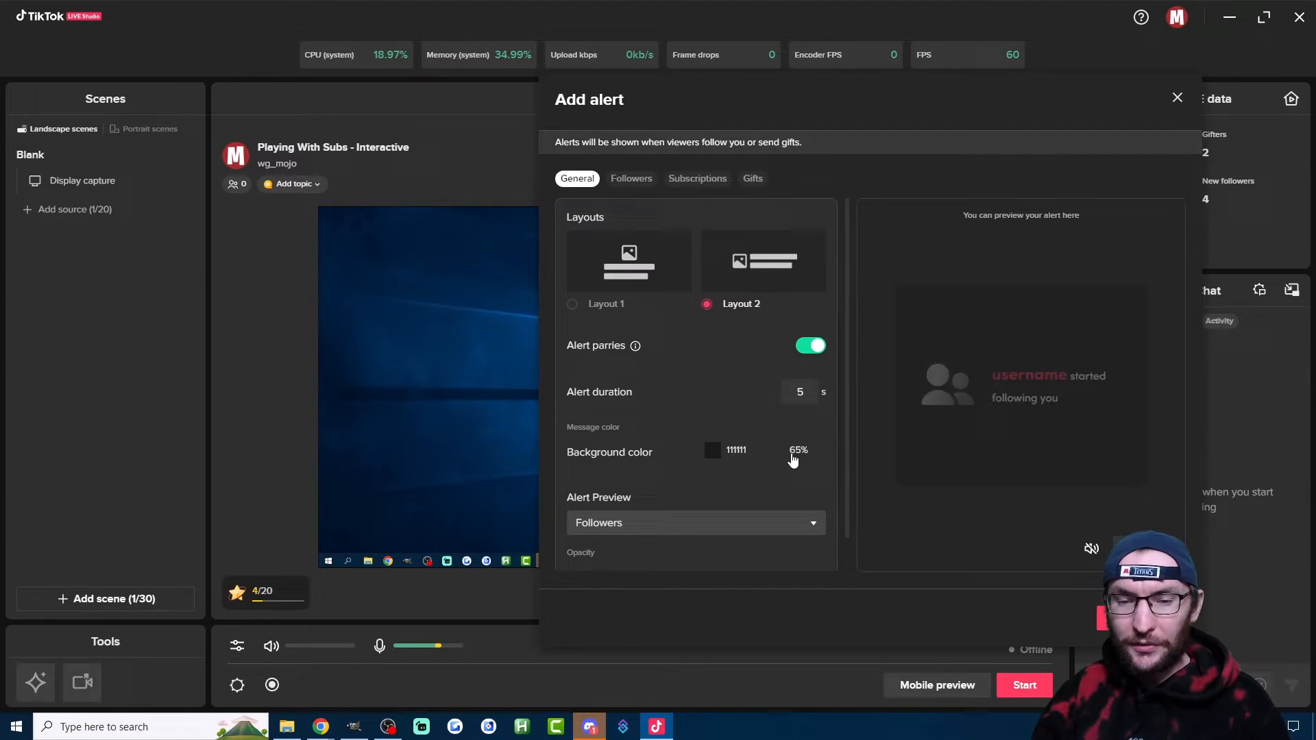
left_click(712, 451)
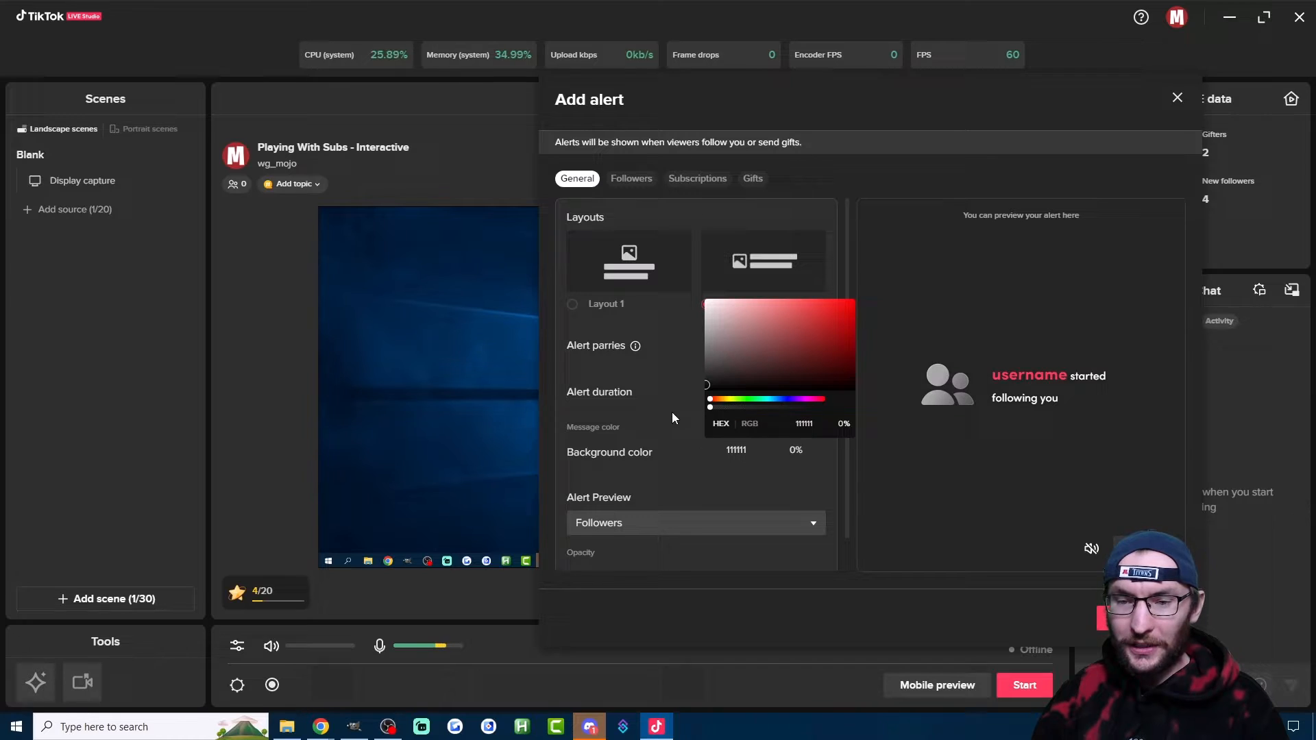
mouse_move(800, 495)
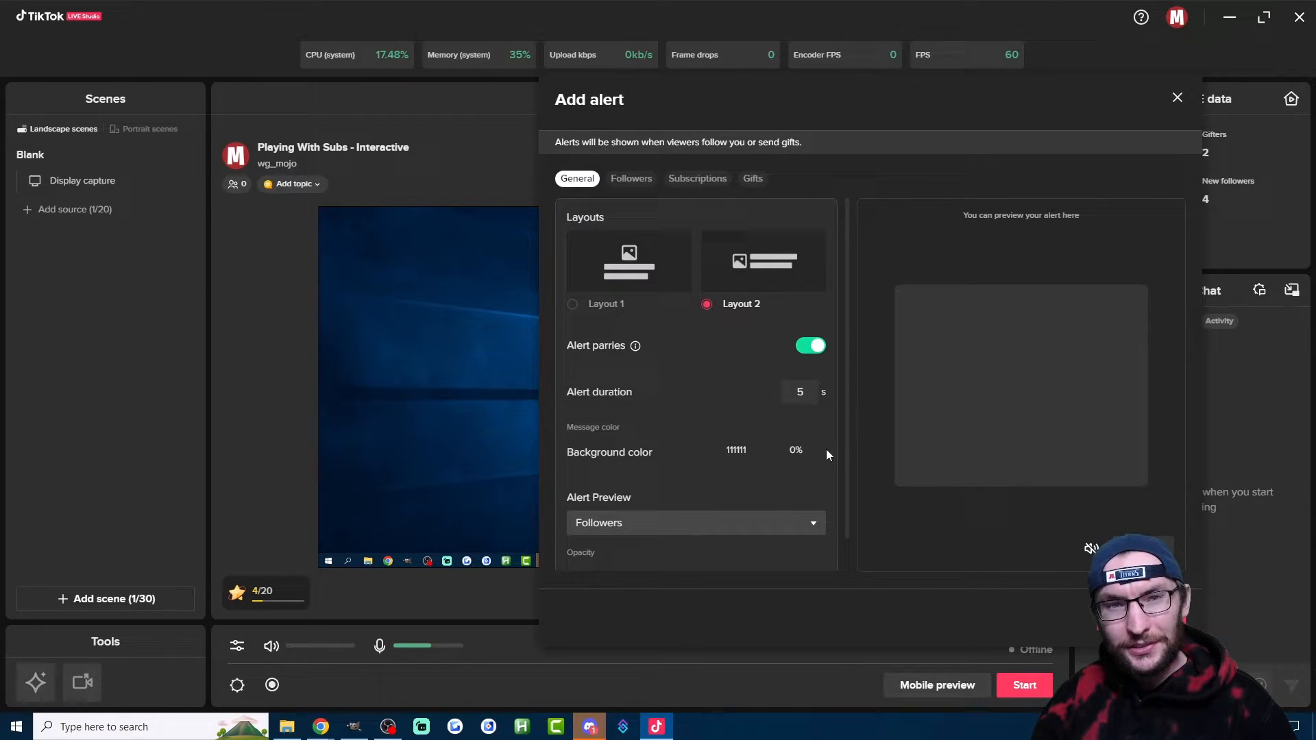
scroll("down", 3)
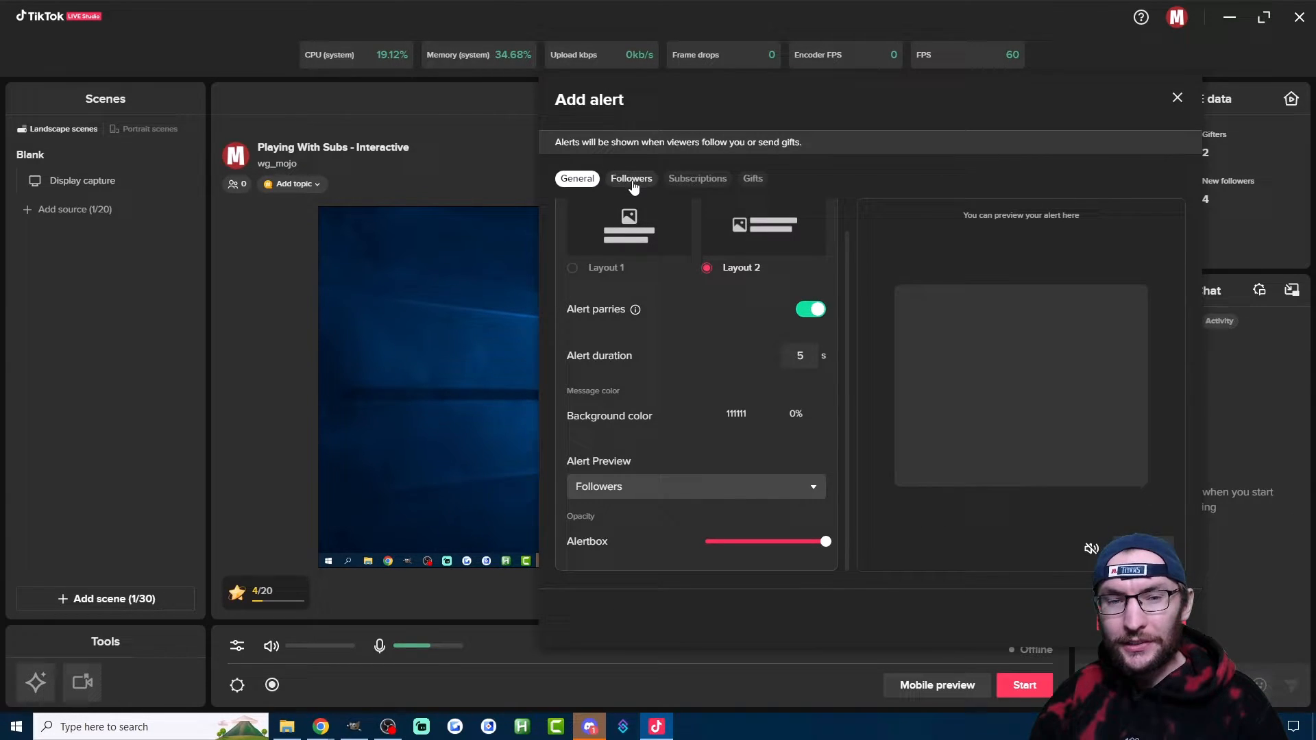
Step: Edit the follower alert text to end with 'following.' and keep Minimum new followers at 1
left_click(631, 178)
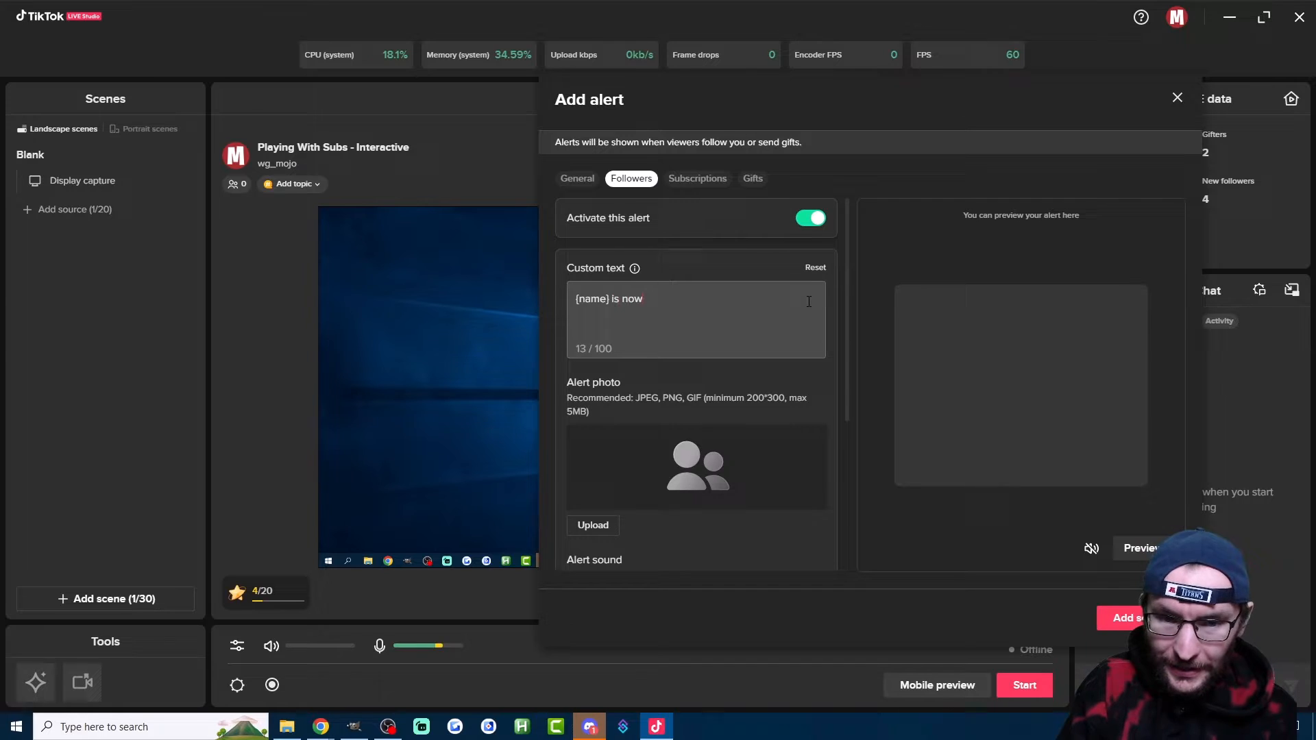
type("following.")
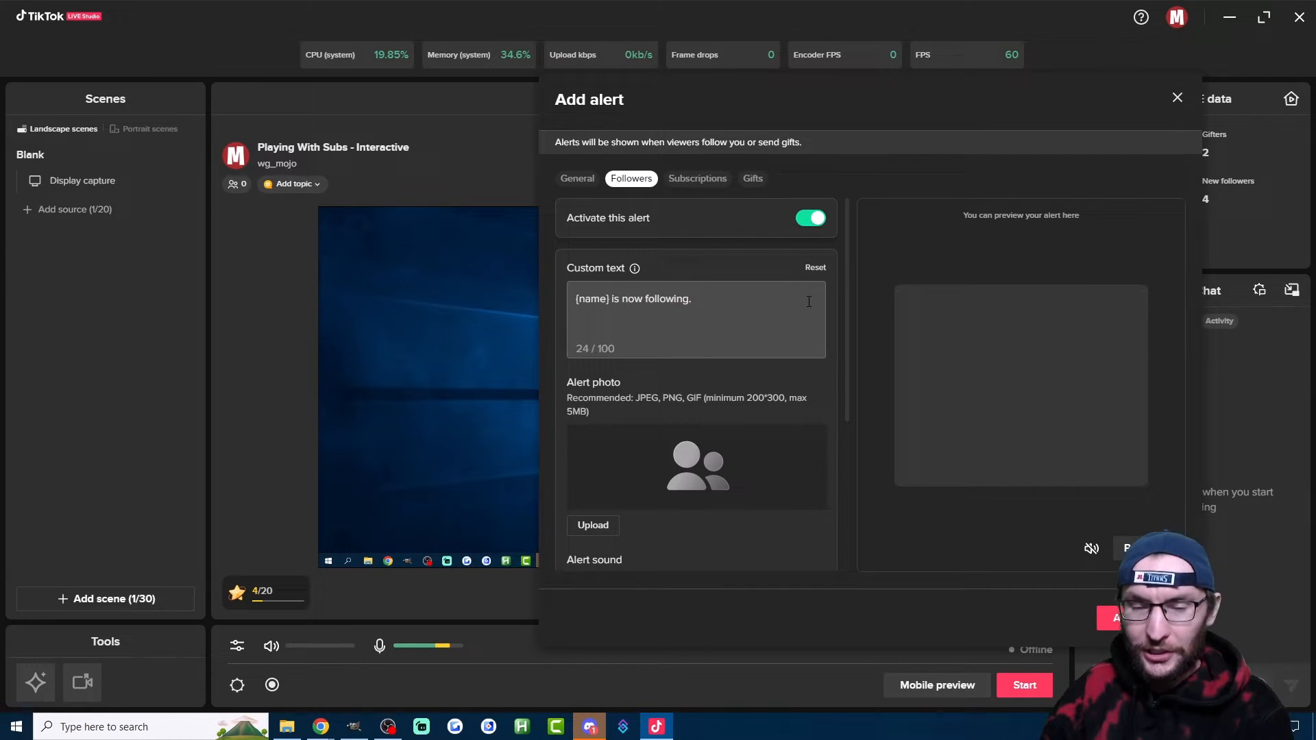
mouse_move(834, 328)
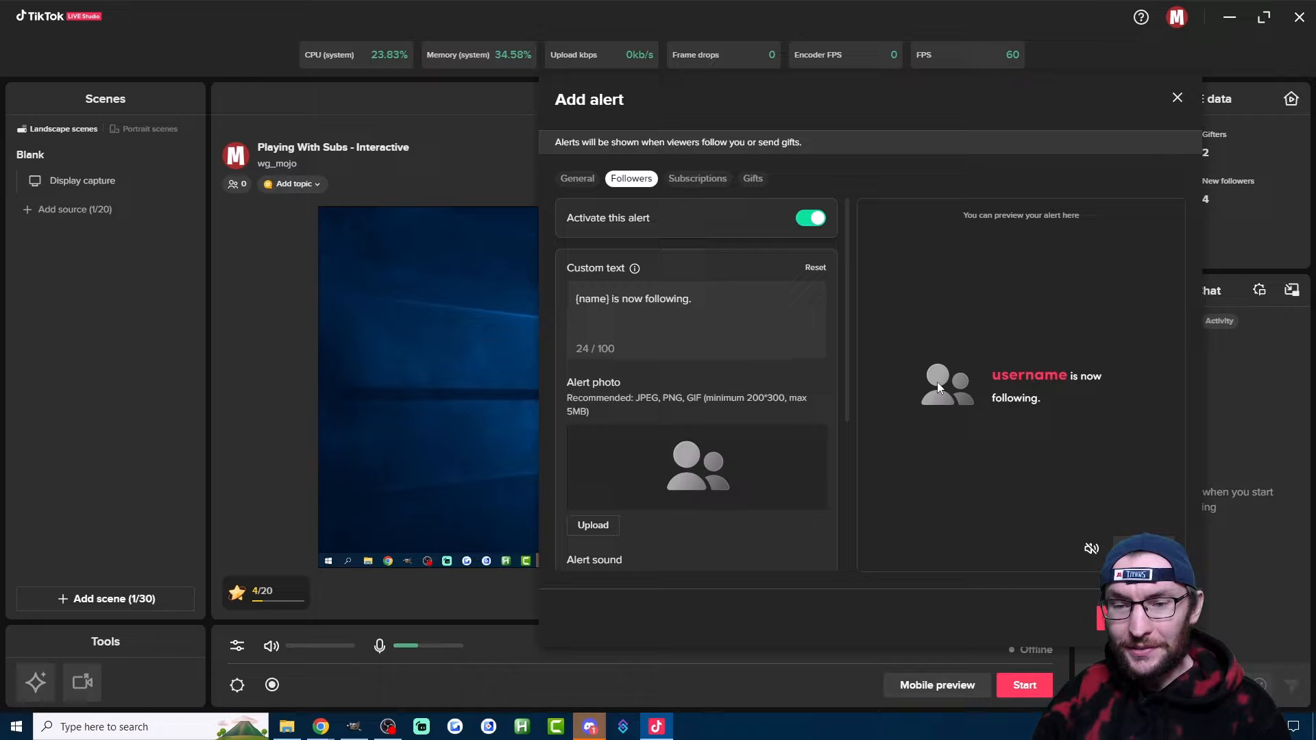
mouse_move(971, 383)
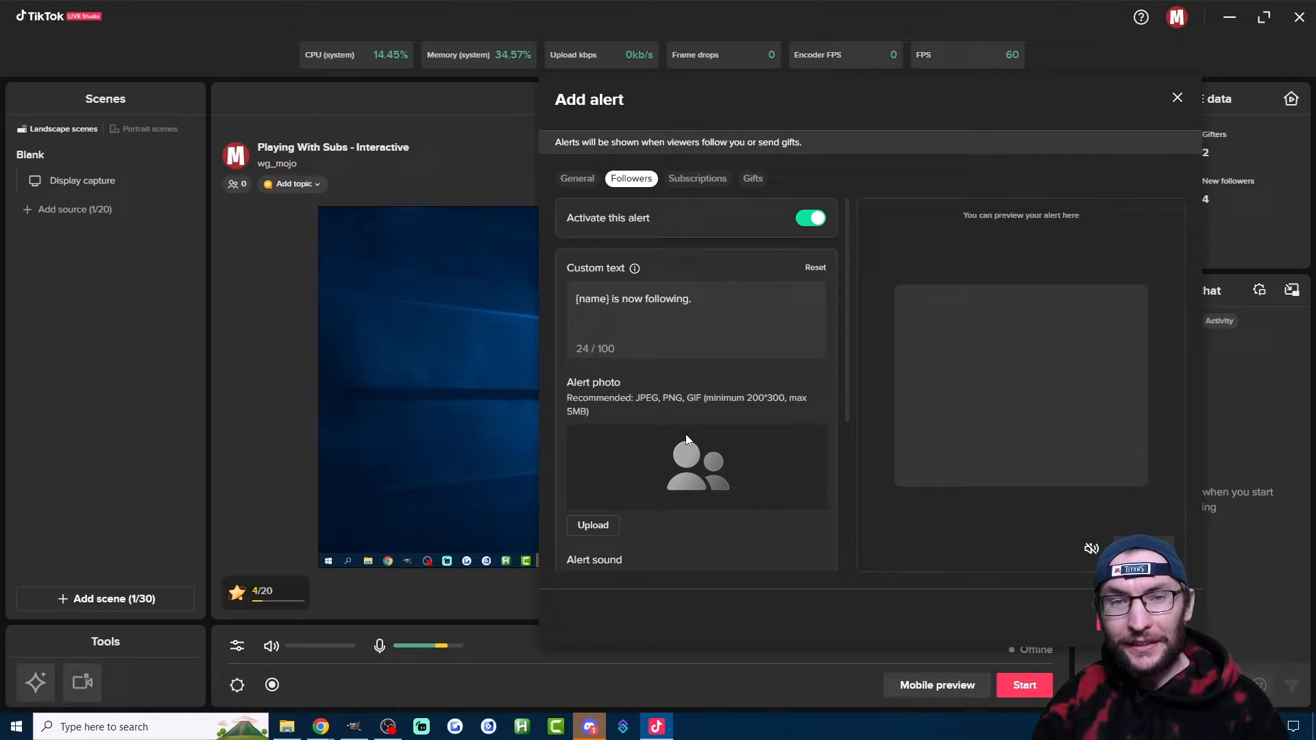
mouse_move(770, 401)
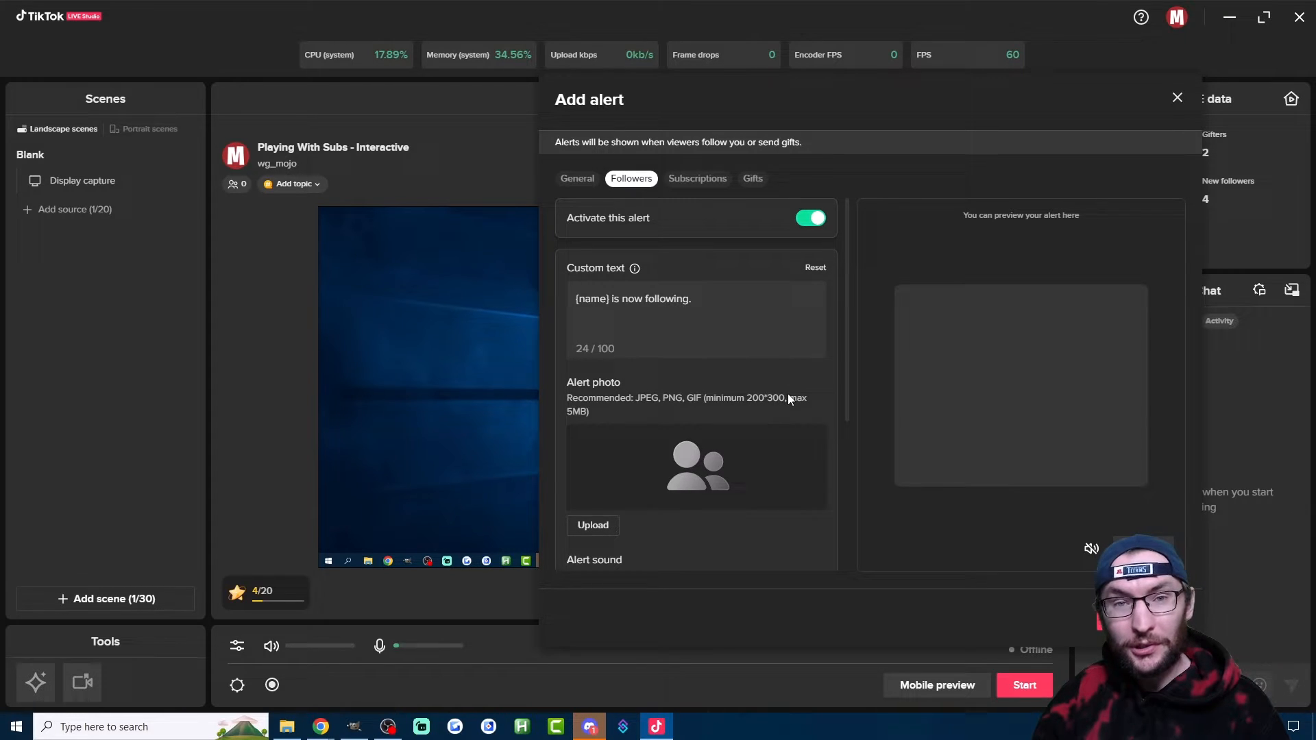
mouse_move(744, 417)
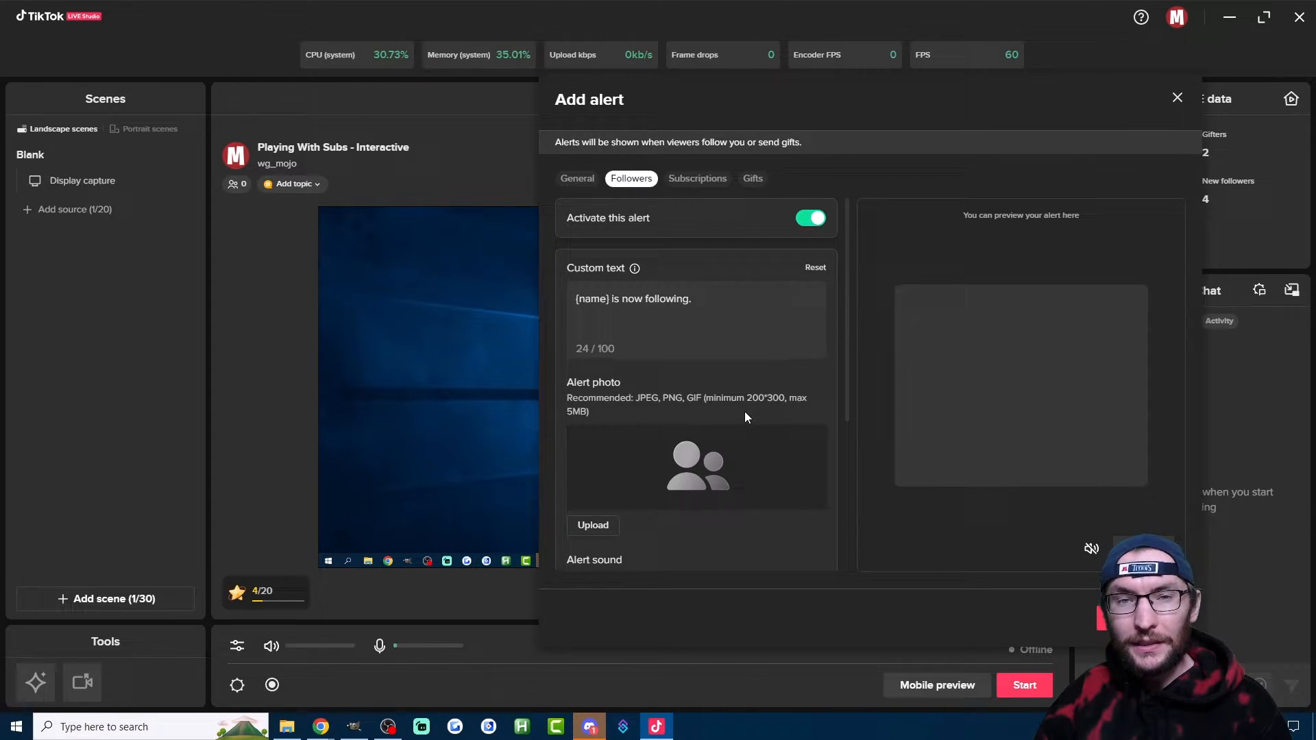
left_click(679, 337)
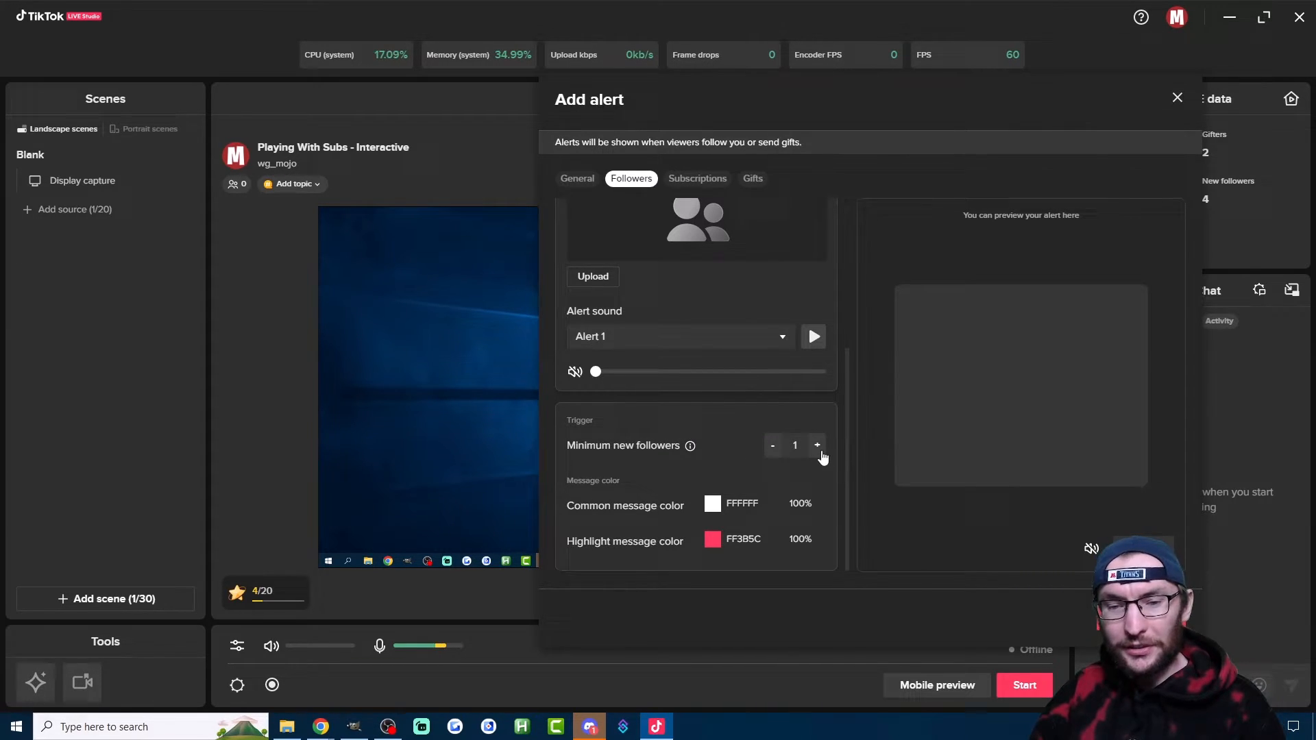
left_click(816, 445)
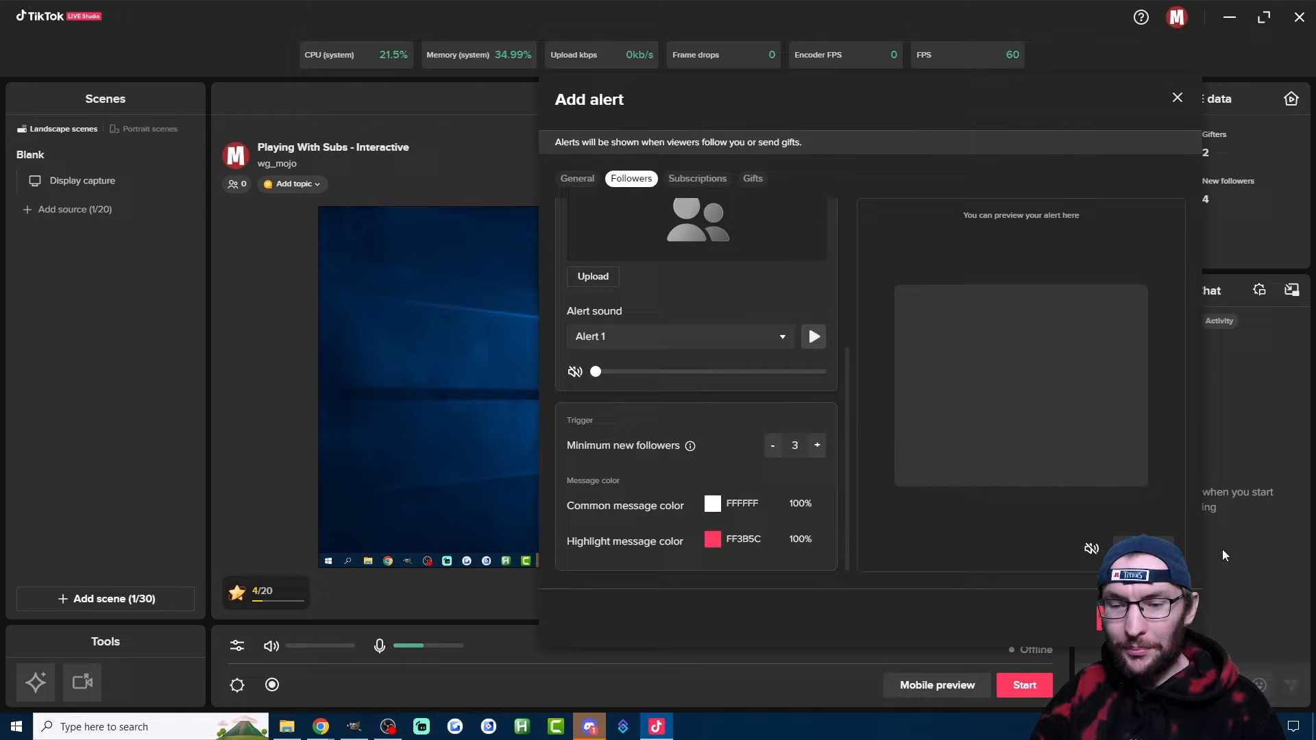
left_click(812, 336)
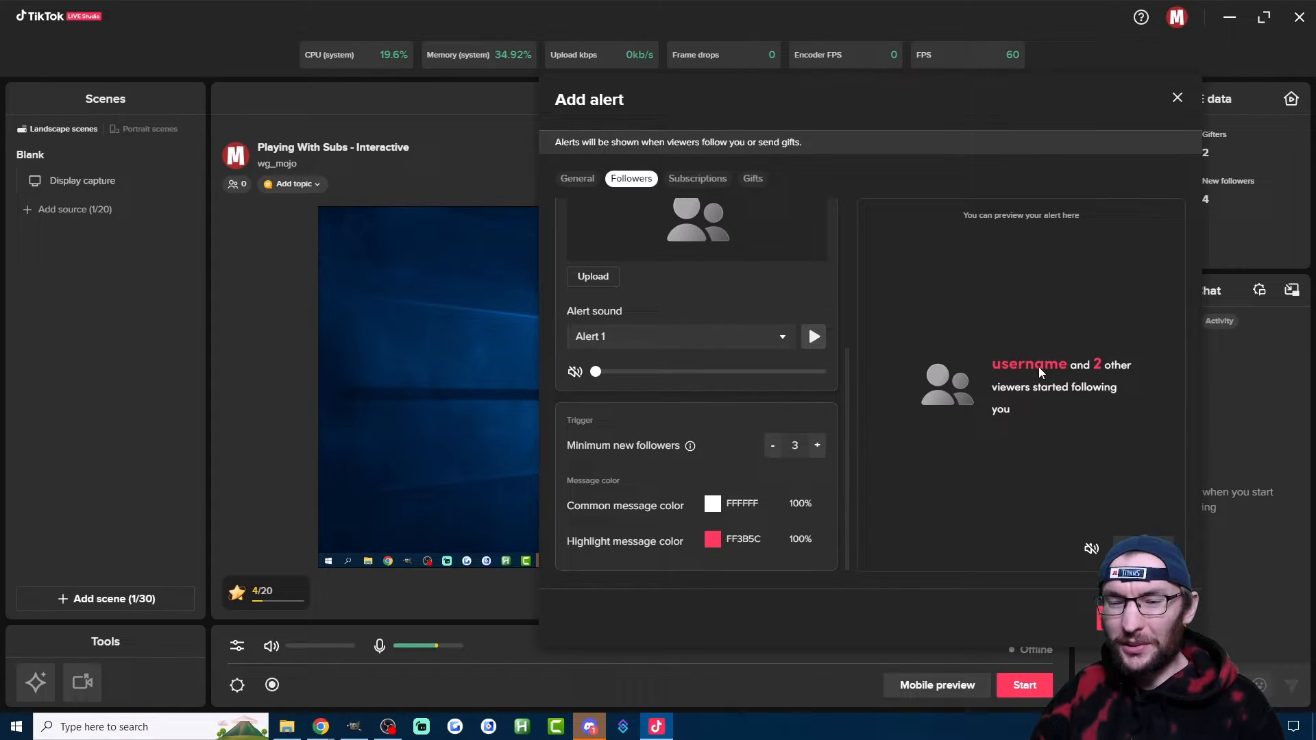
mouse_move(1100, 405)
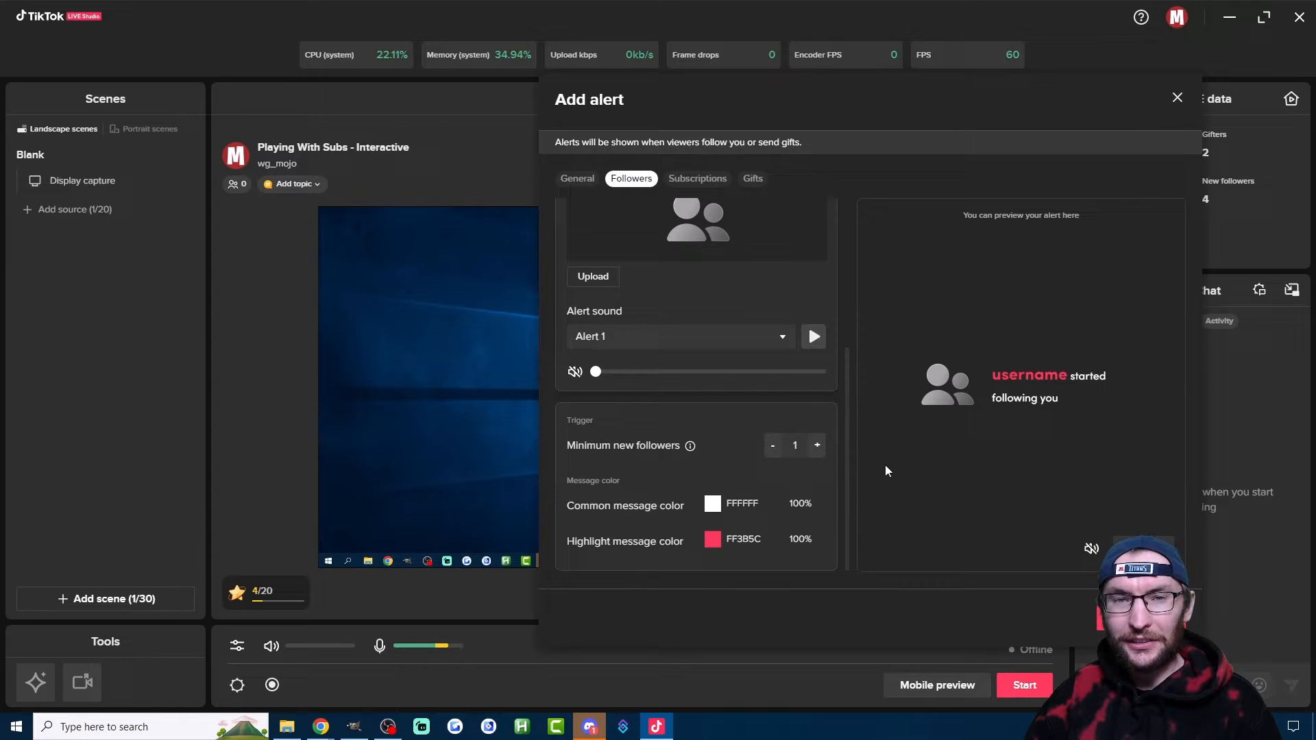
left_click(697, 179)
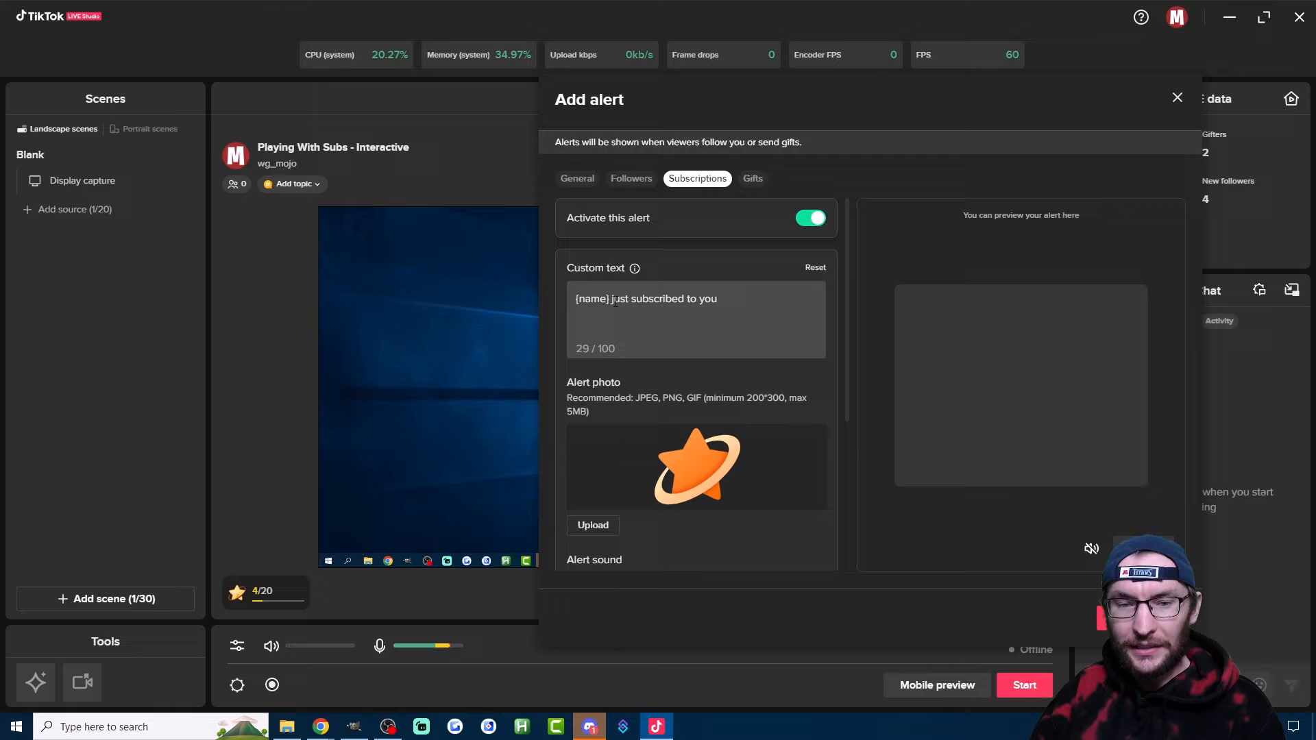
Step: Change the subscription Custom text to '{name} just subscribed.' and raise its alert volume
double_click(664, 299)
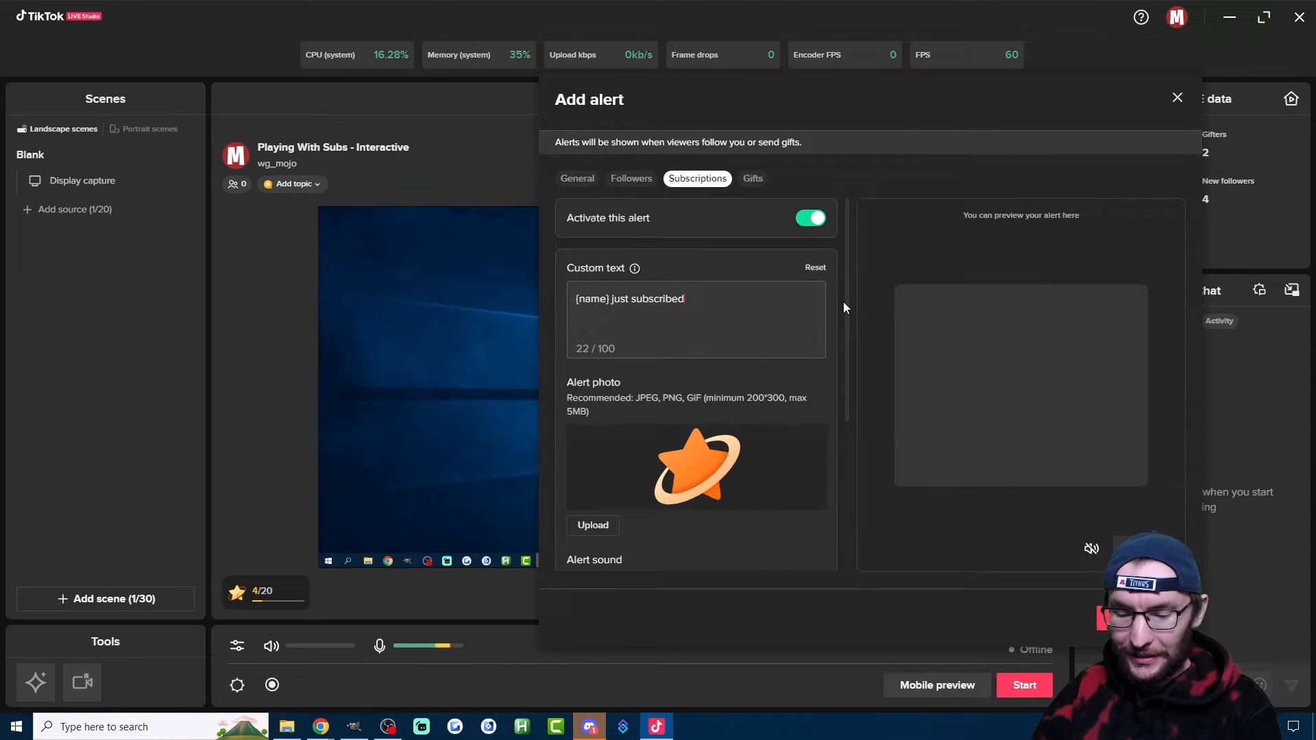
type(".")
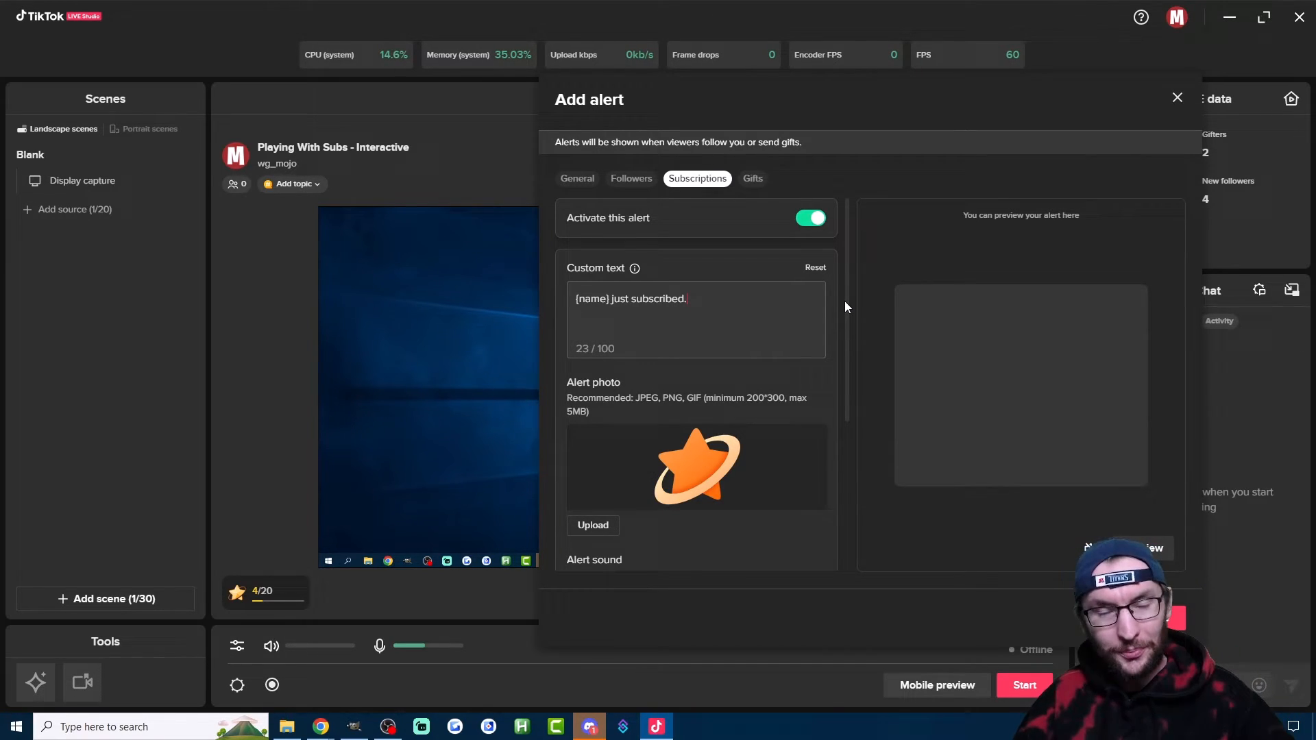
scroll("down", 3)
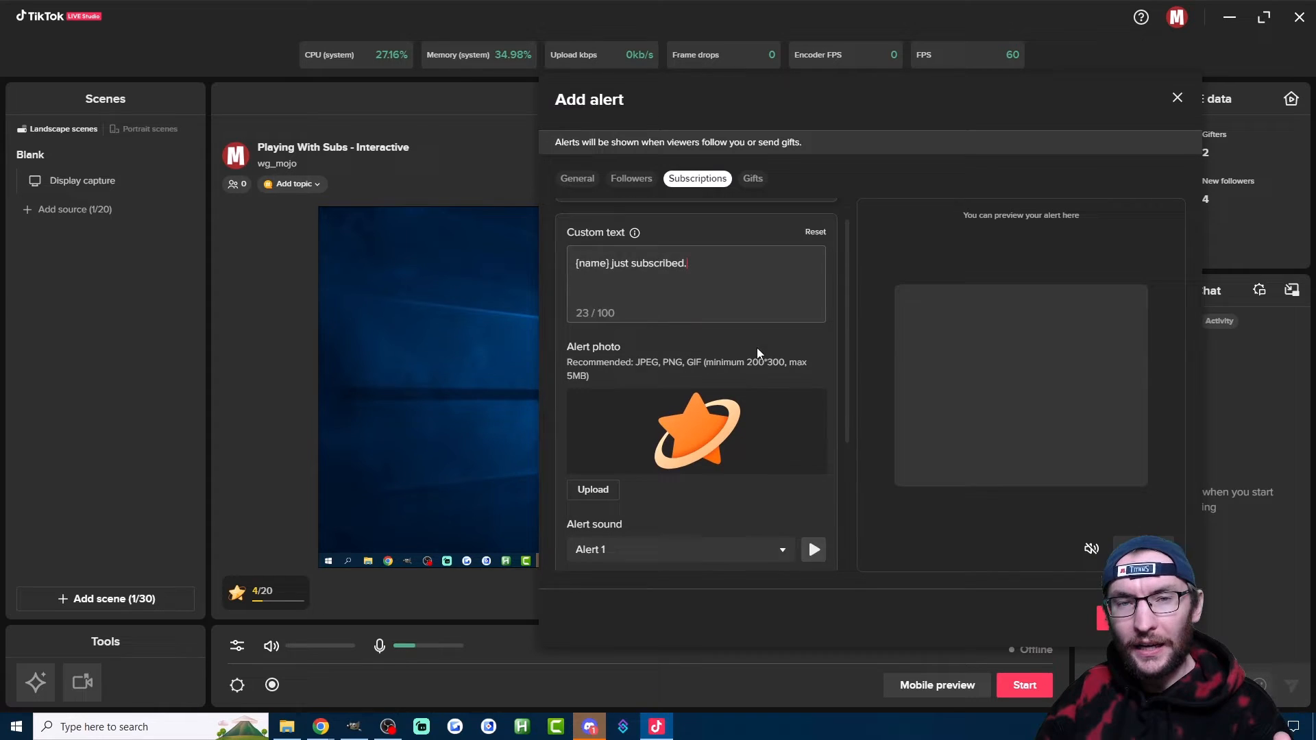
scroll("down", 3)
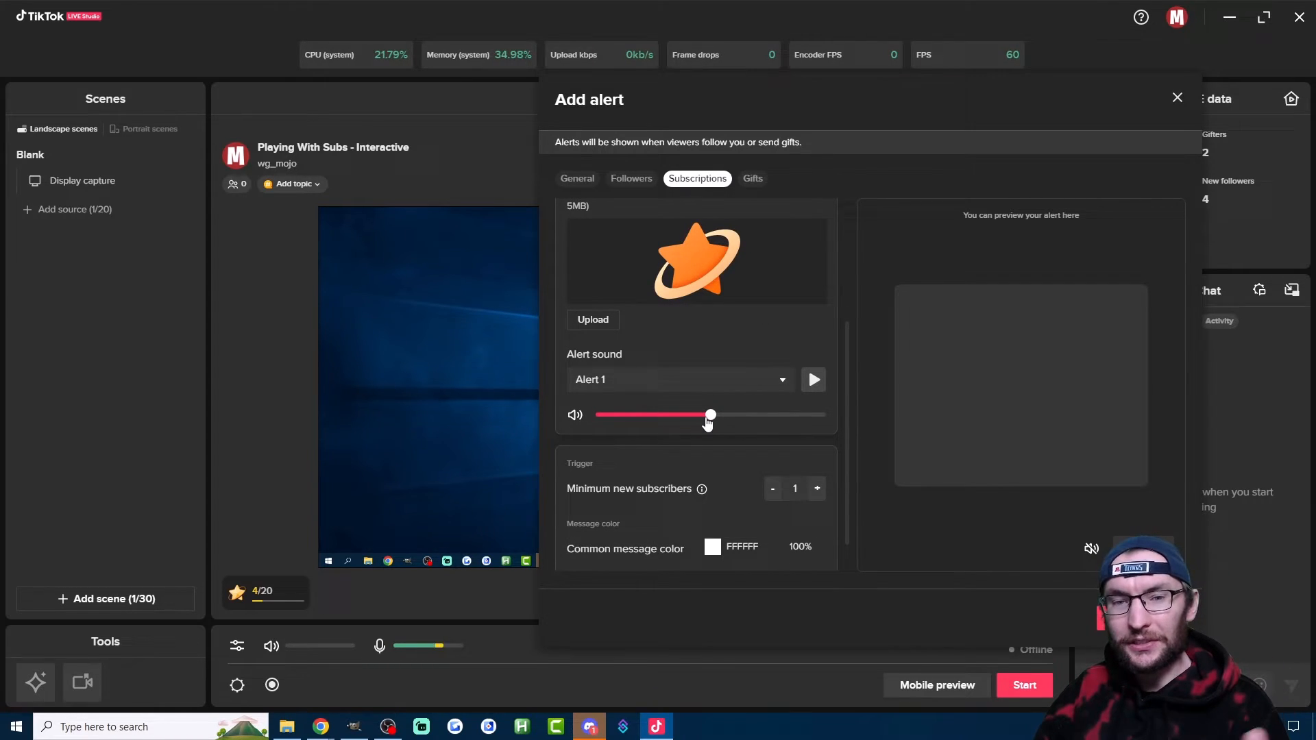
mouse_move(726, 361)
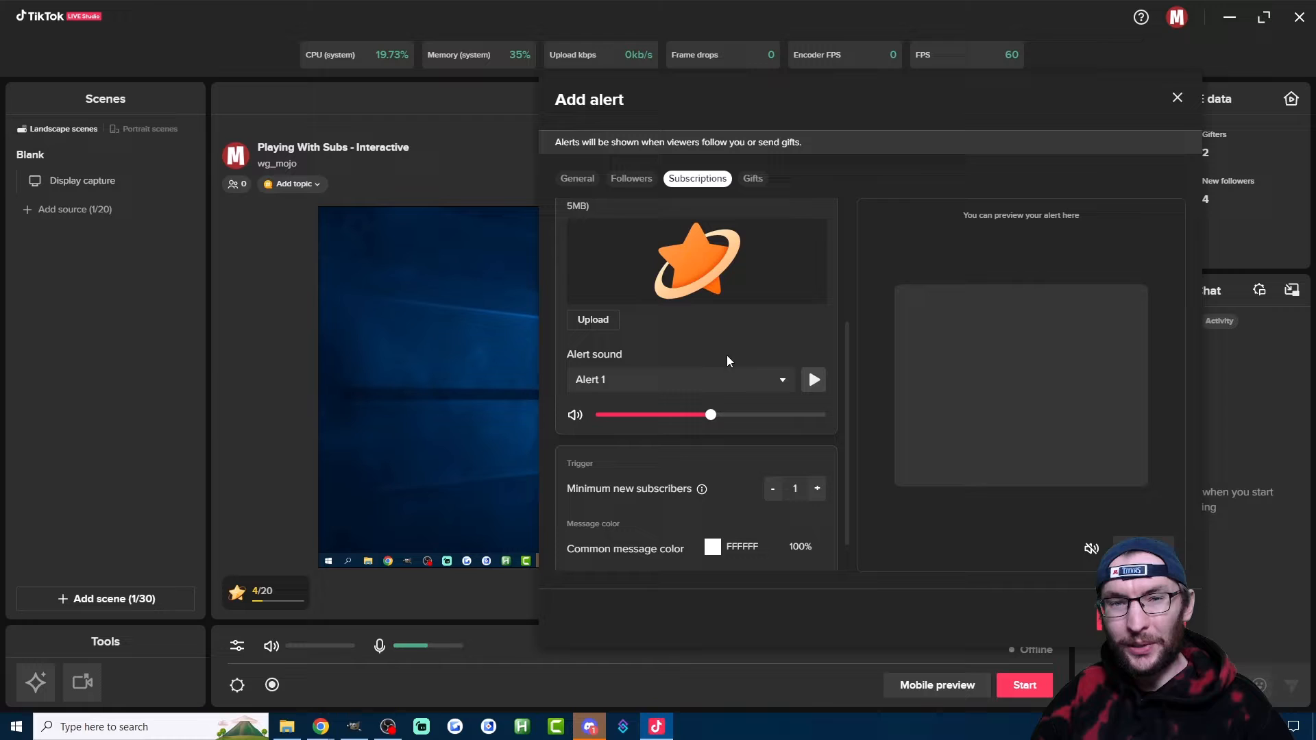
mouse_move(751, 181)
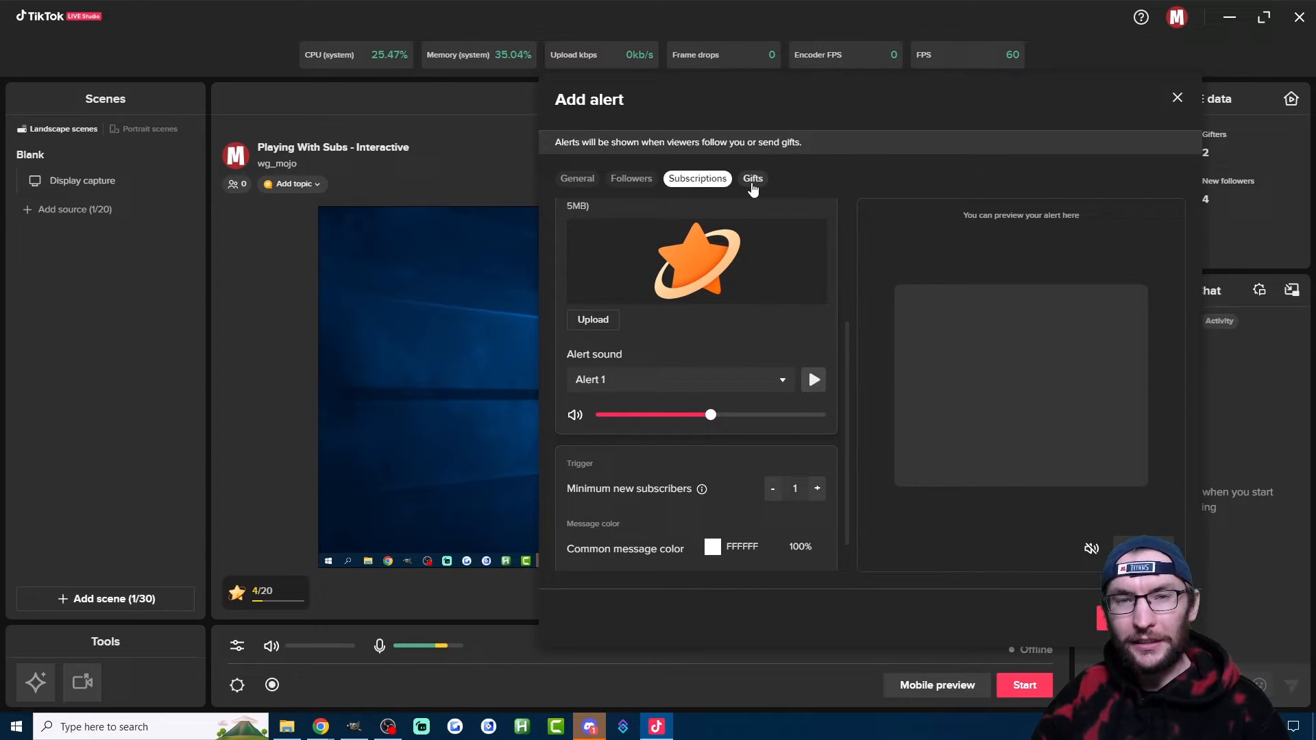
Step: Set the gift Custom text to '{name} sent {number} coins.' and Minimum Coins to 1
left_click(751, 178)
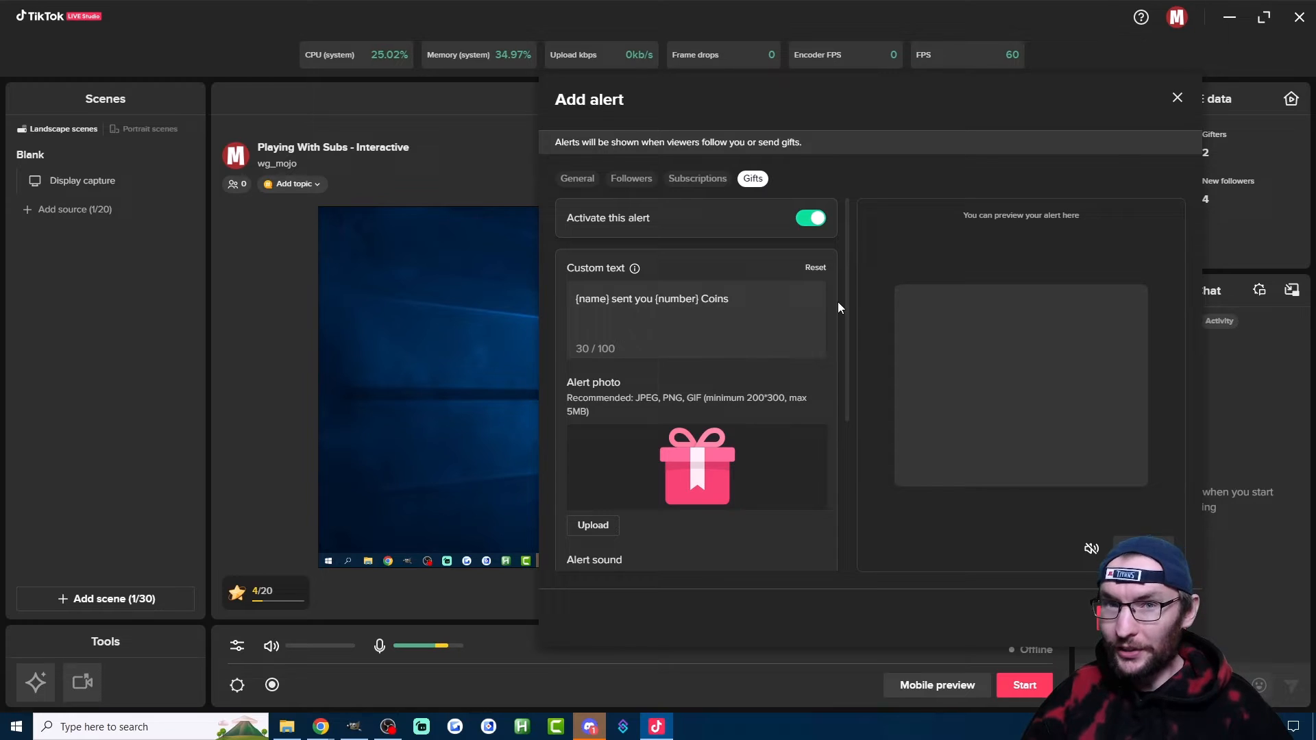
mouse_move(789, 351)
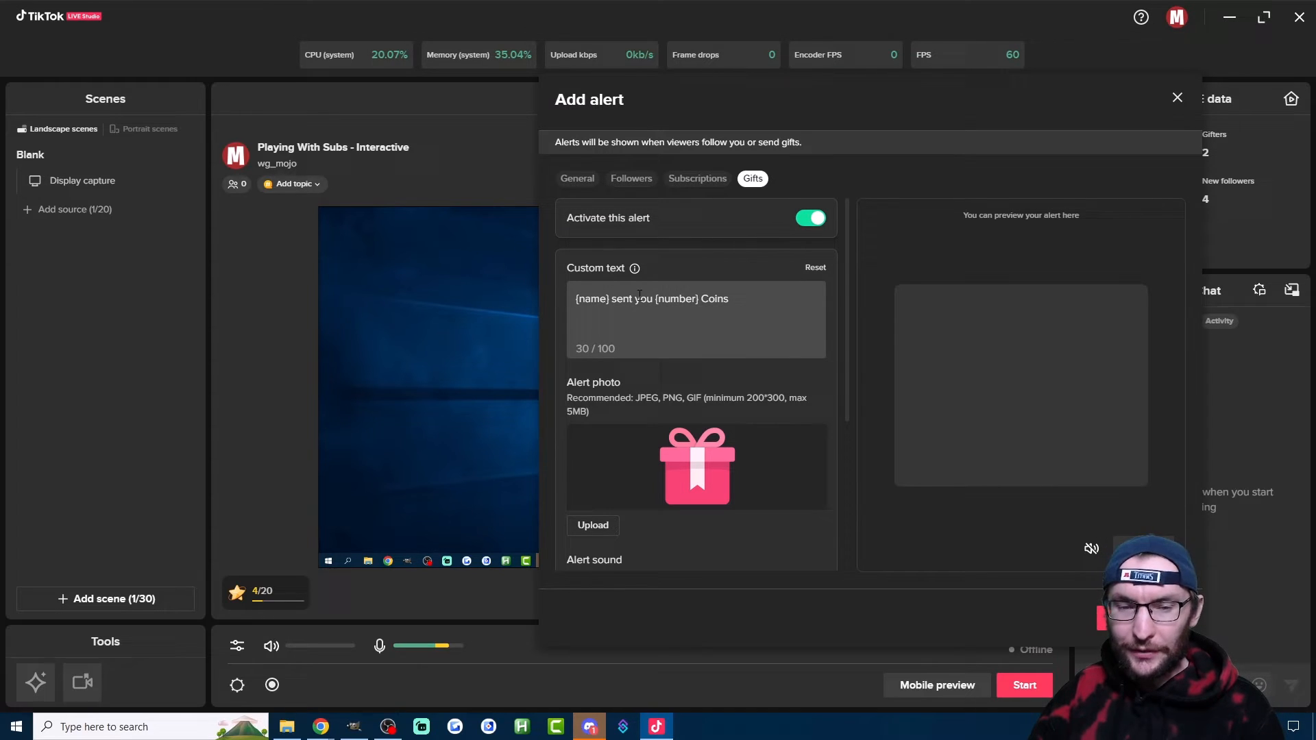
key("Backspace")
type("c")
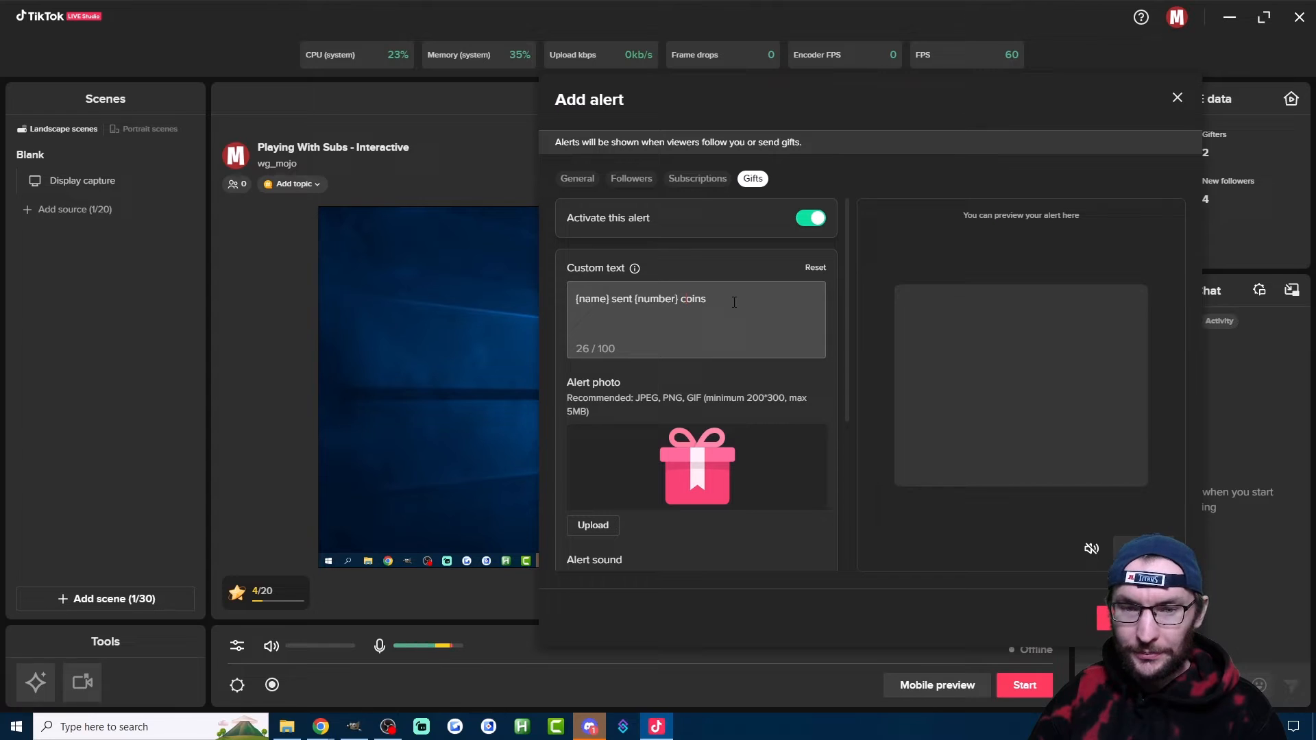
type(".")
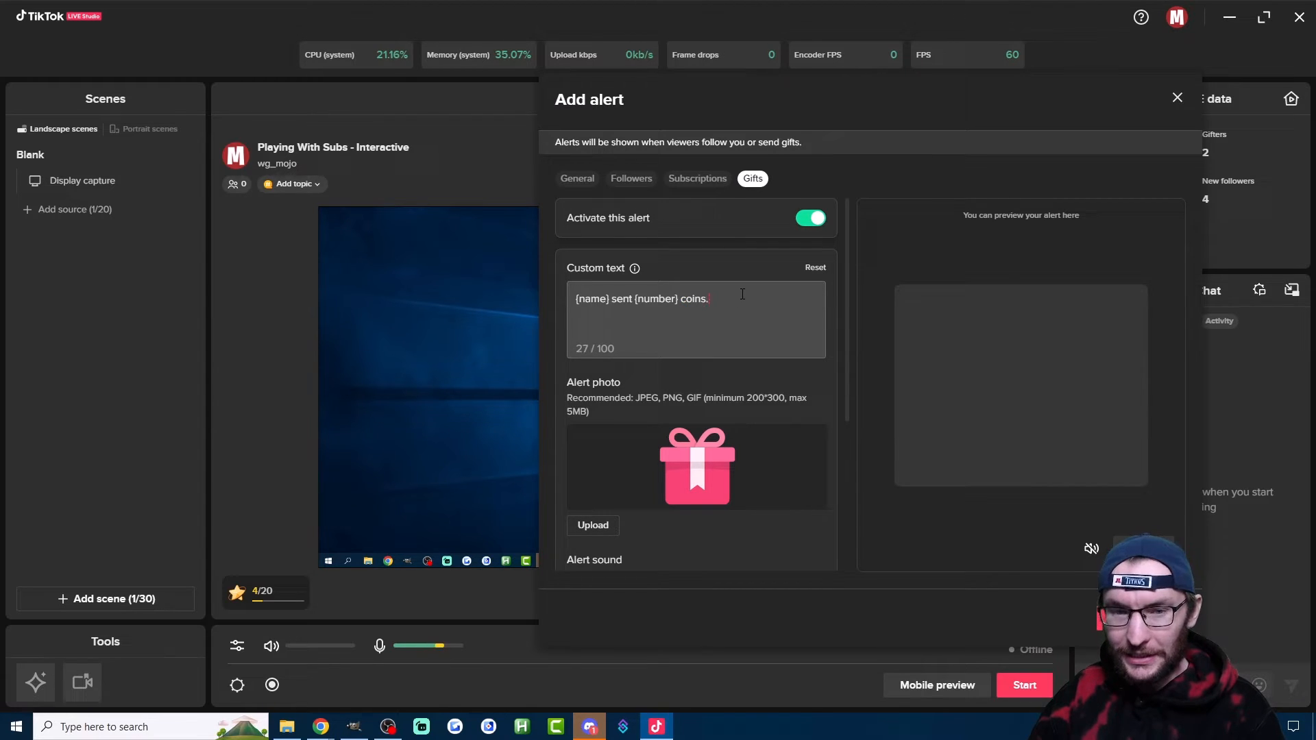
mouse_move(860, 332)
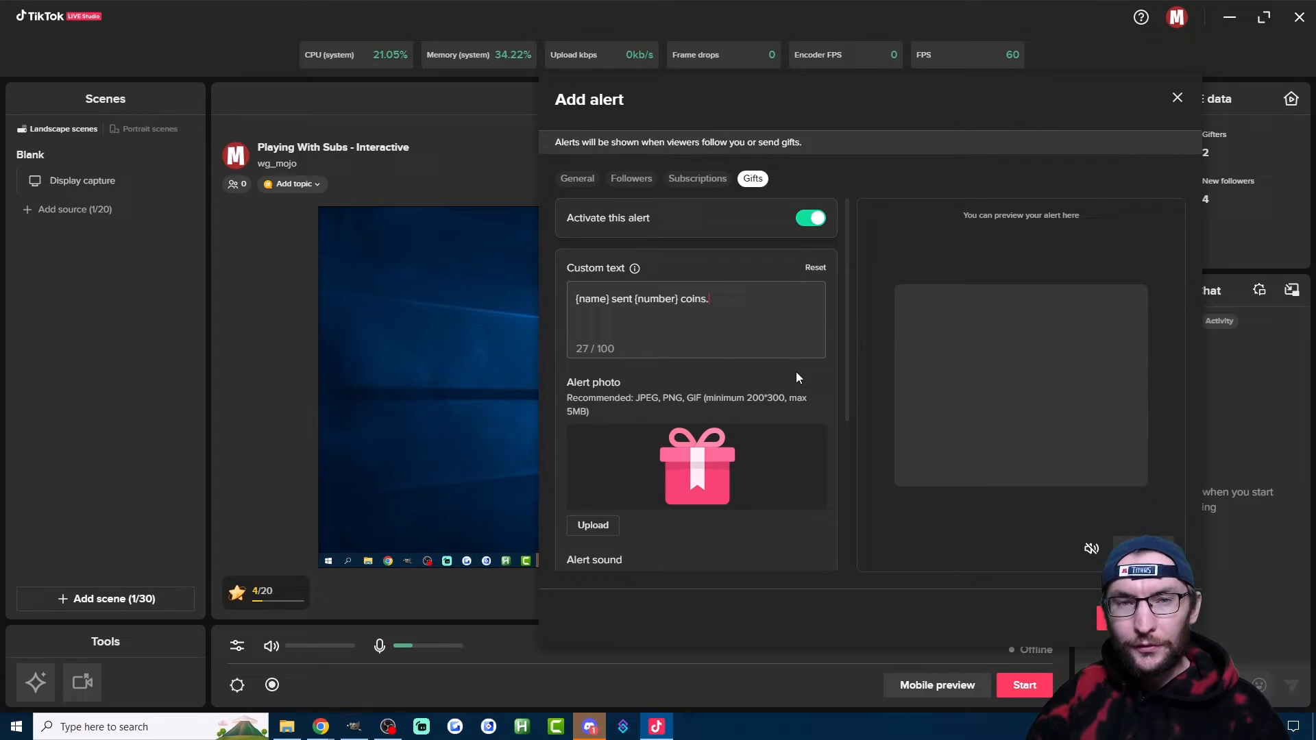
scroll("down", 3)
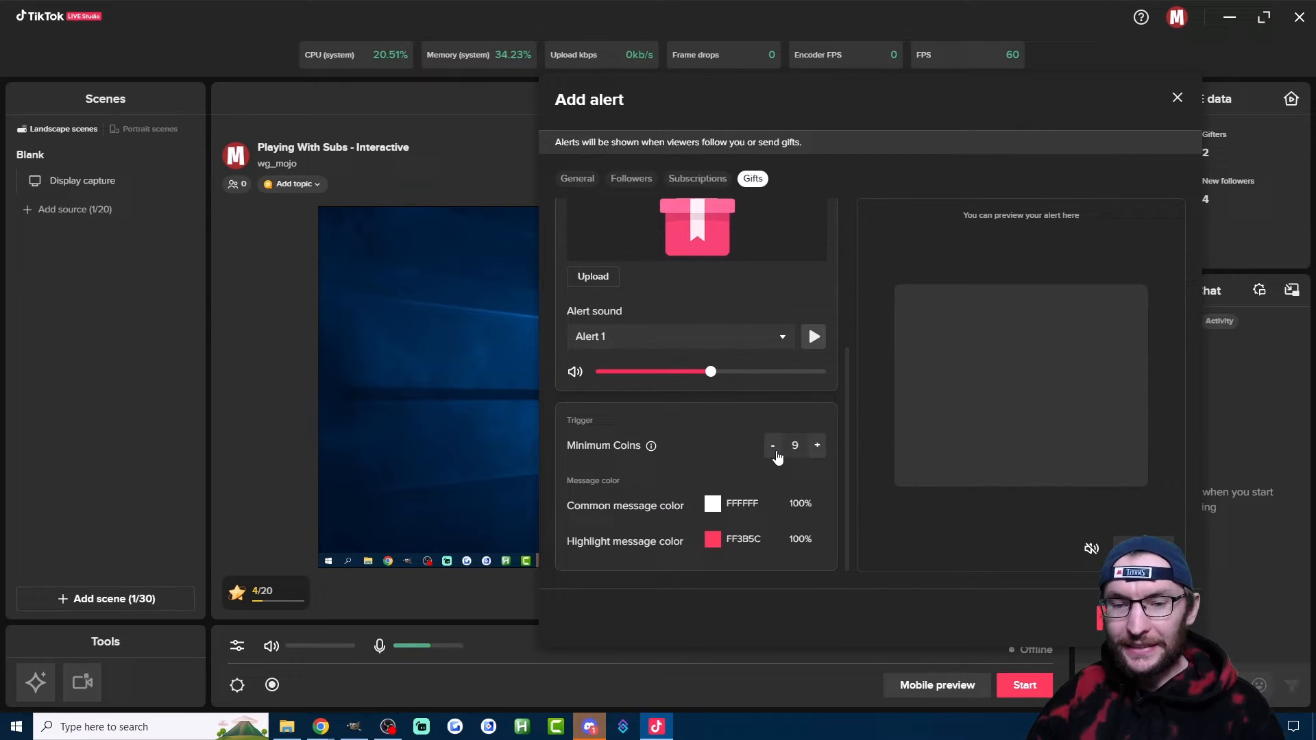
left_click(773, 446)
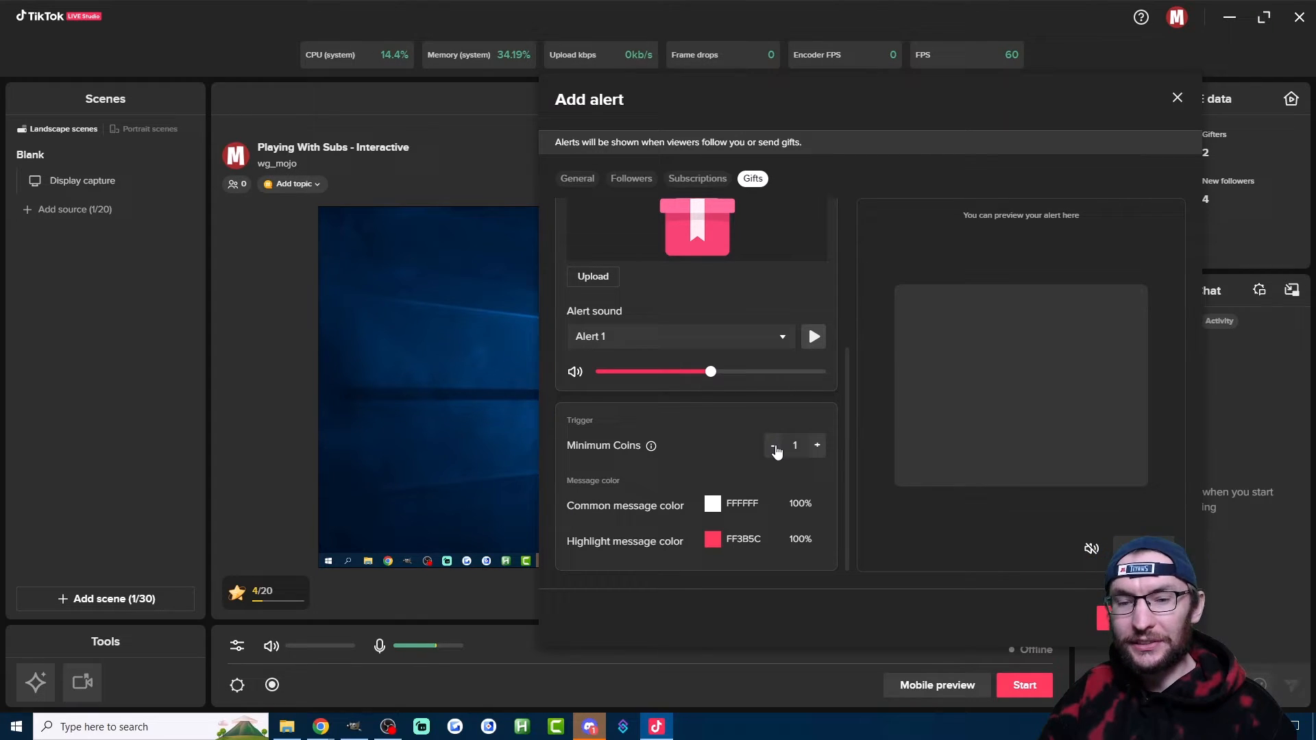
mouse_move(718, 418)
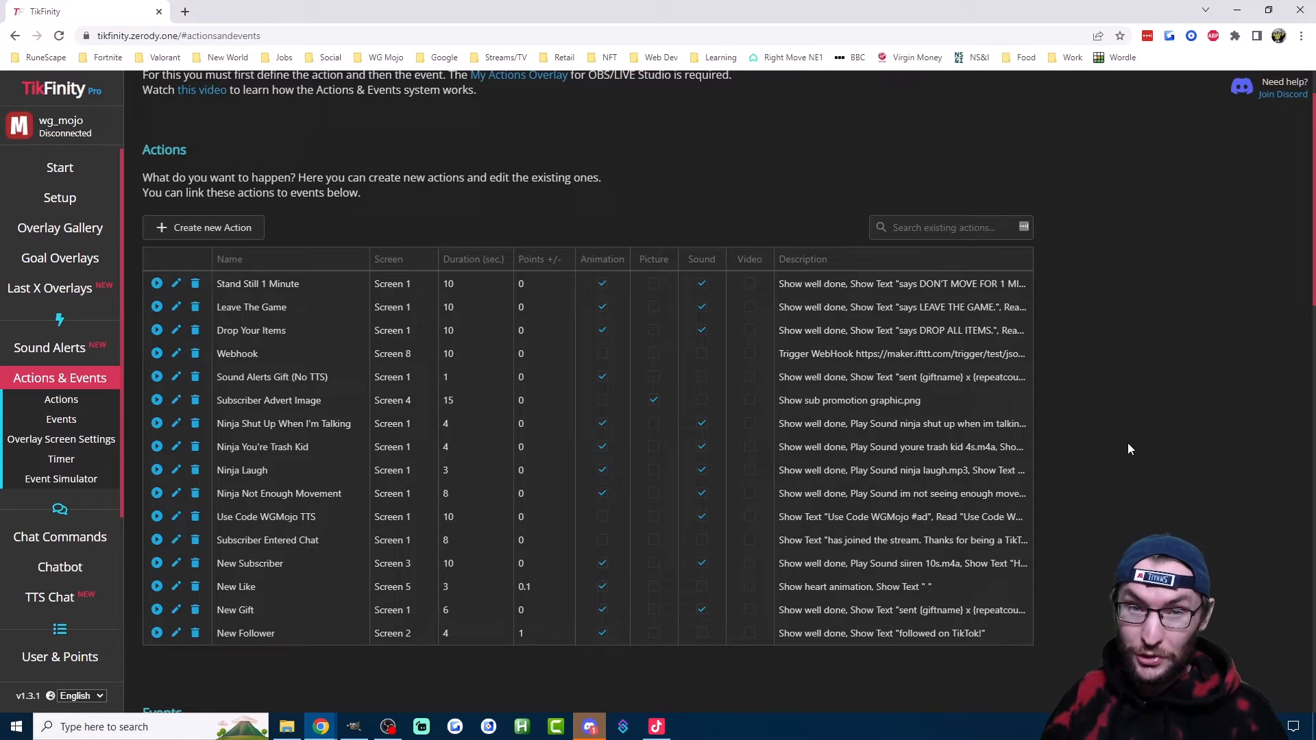
left_click(175, 563)
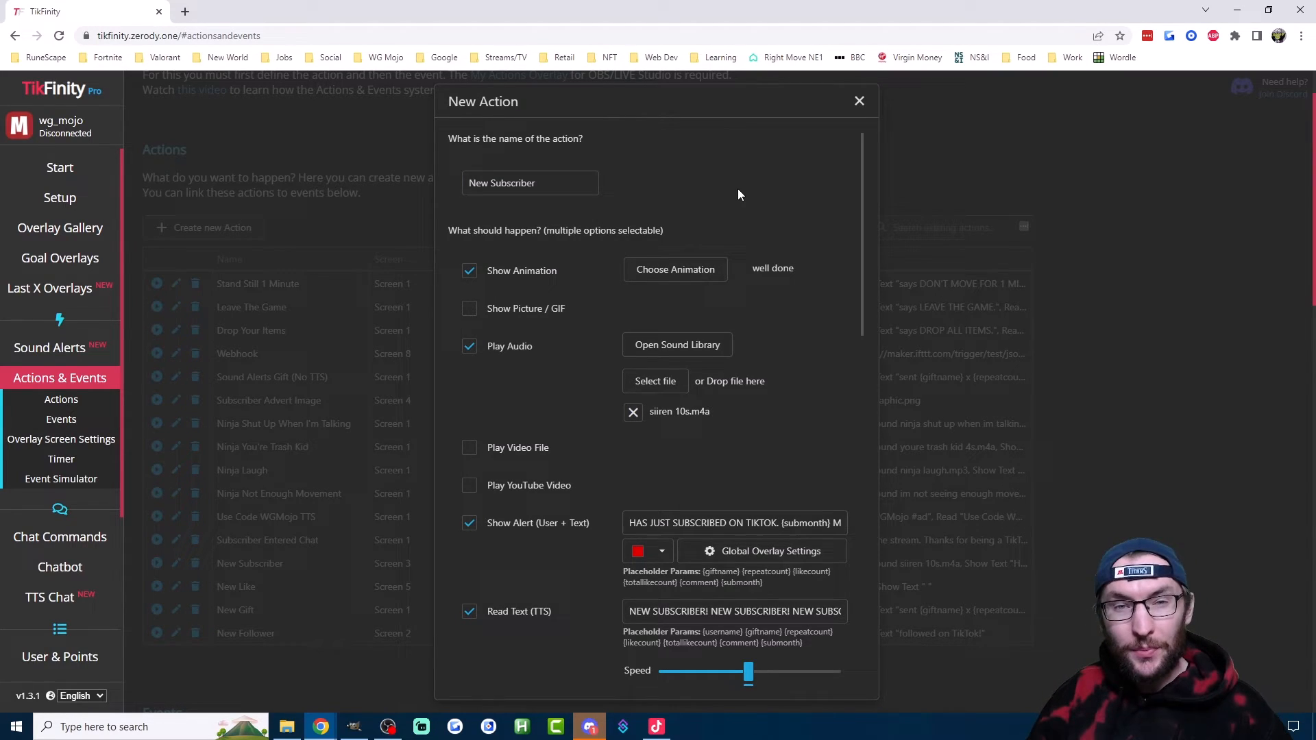
mouse_move(539, 251)
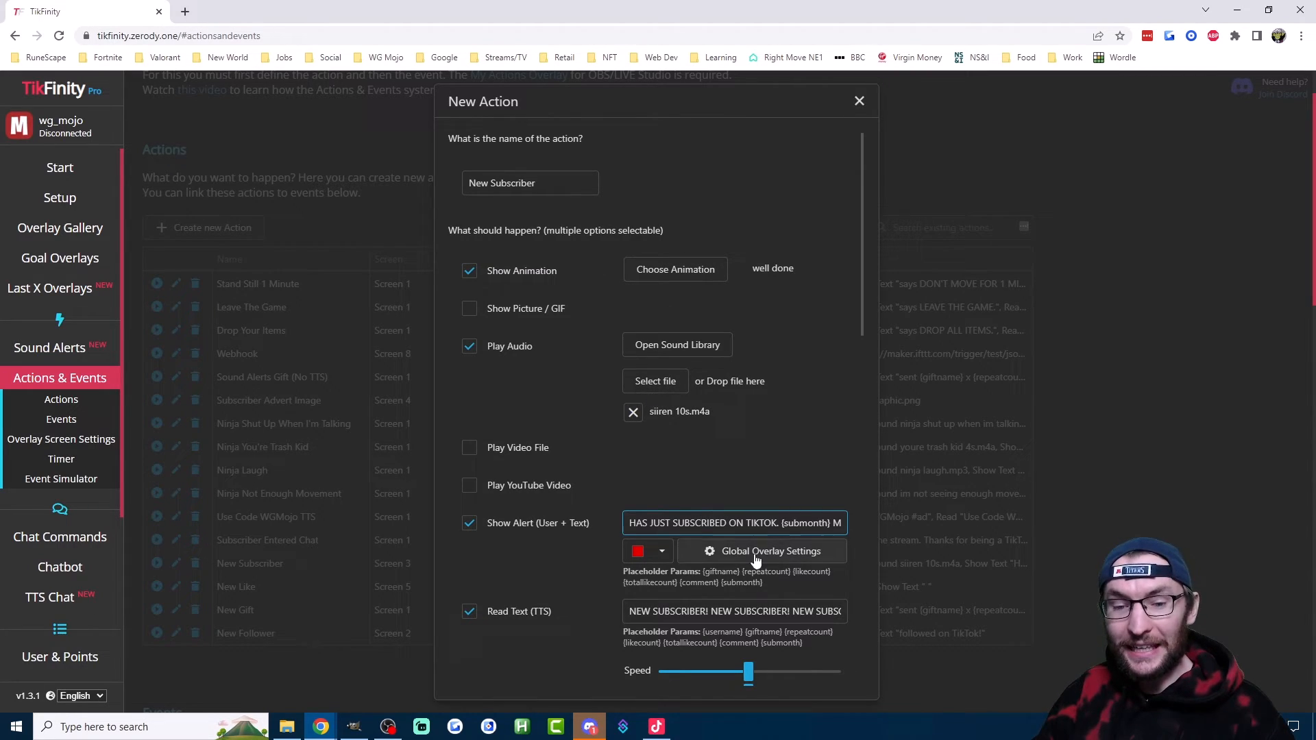
left_click(734, 611)
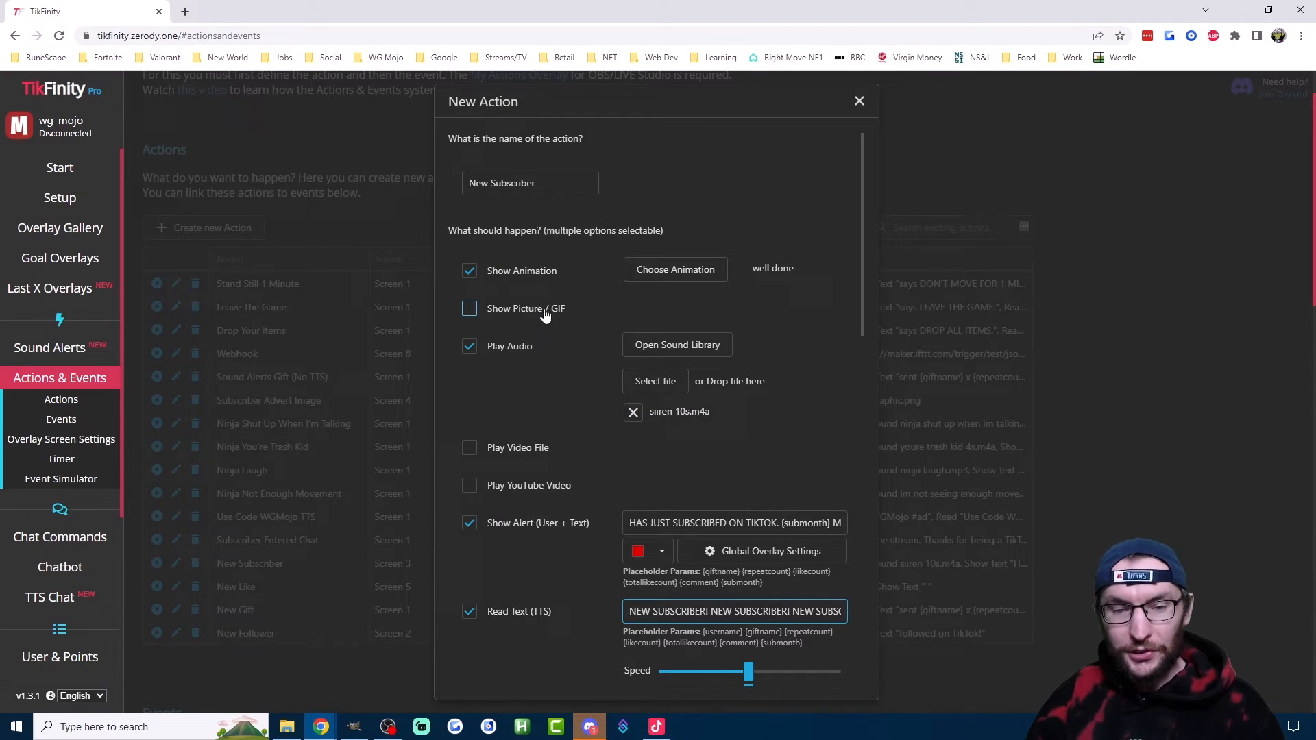
mouse_move(546, 474)
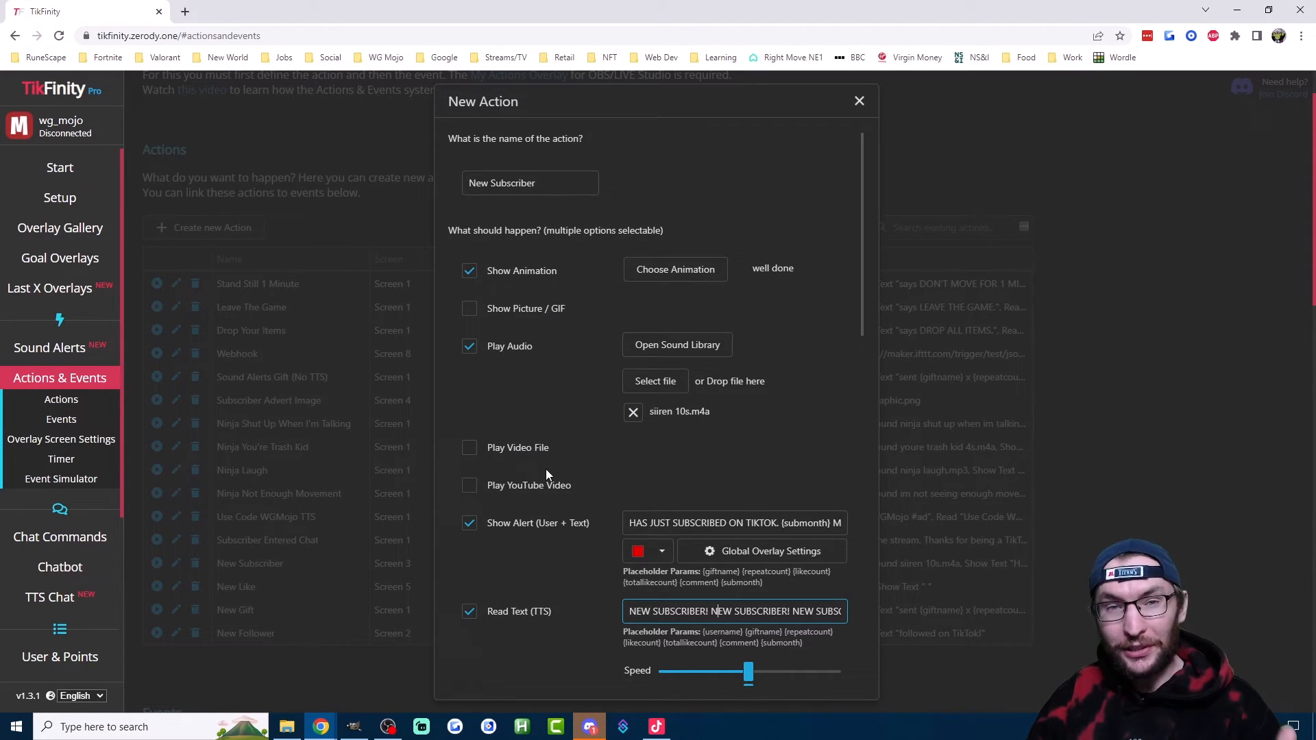
mouse_move(821, 493)
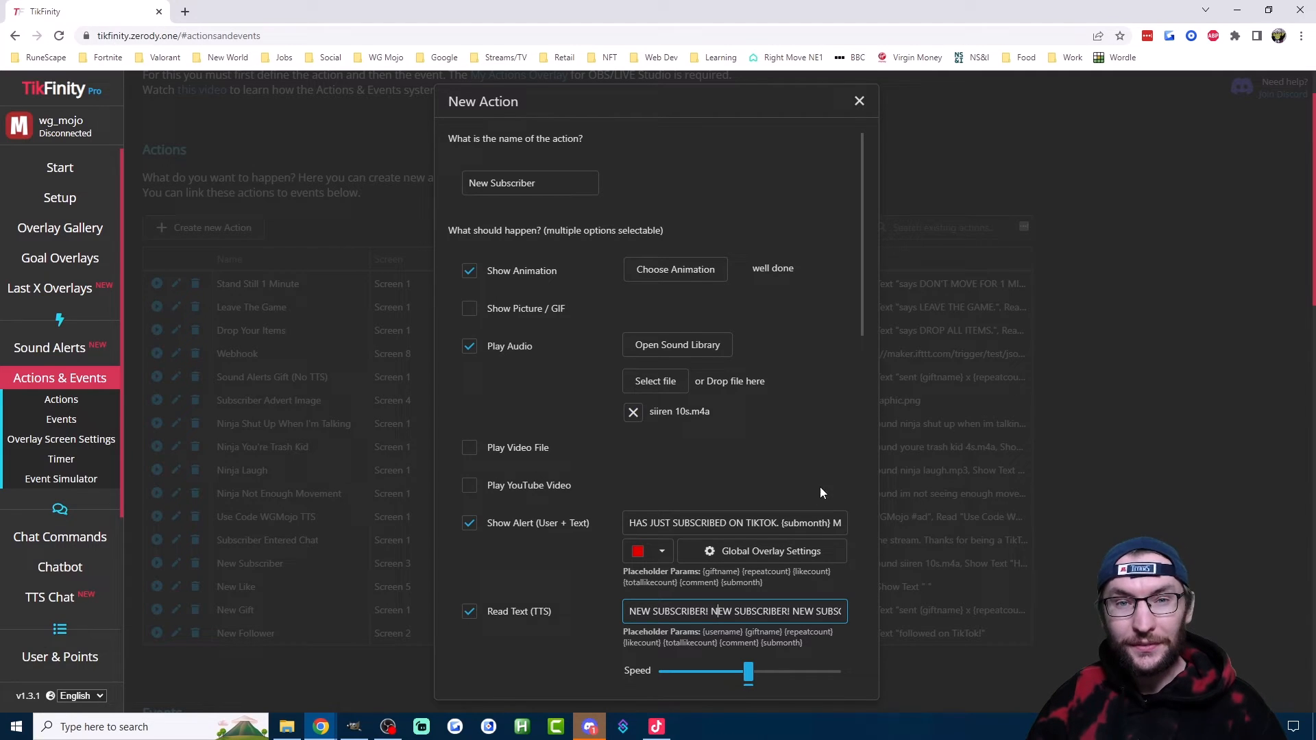
scroll("down", 3)
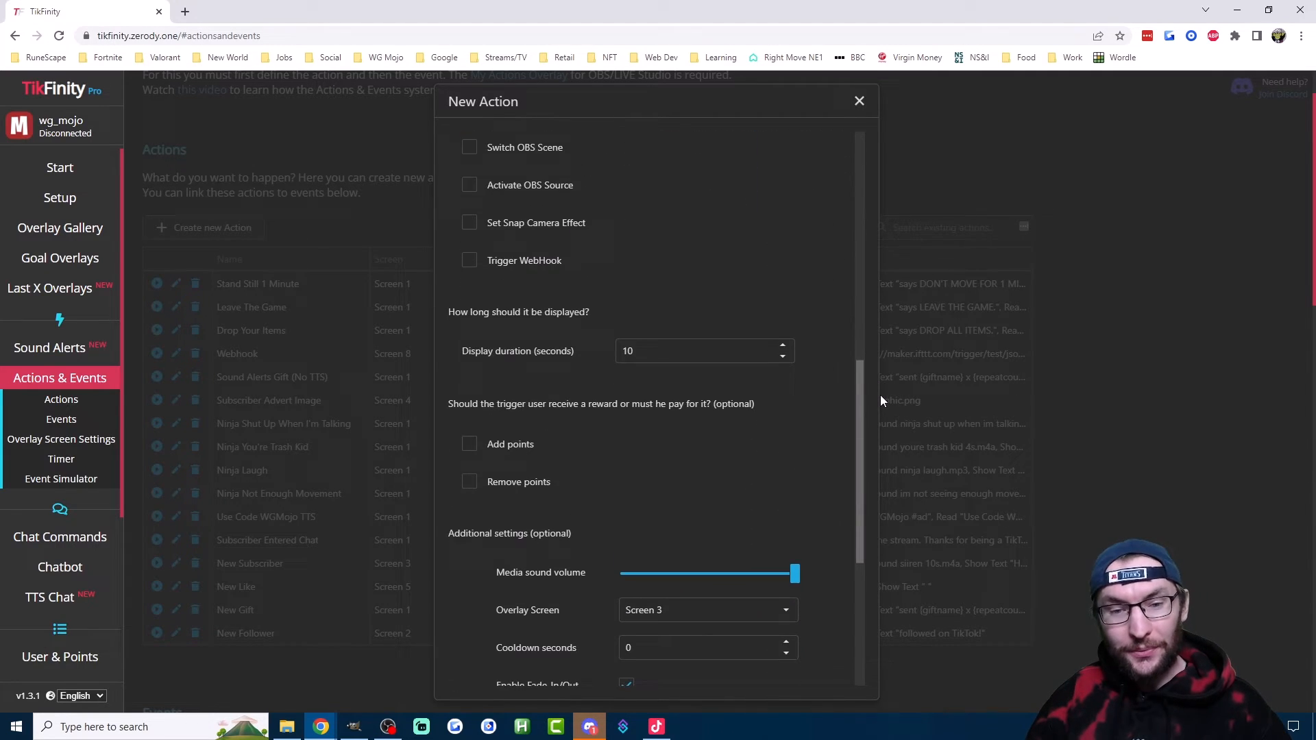
left_click(859, 101)
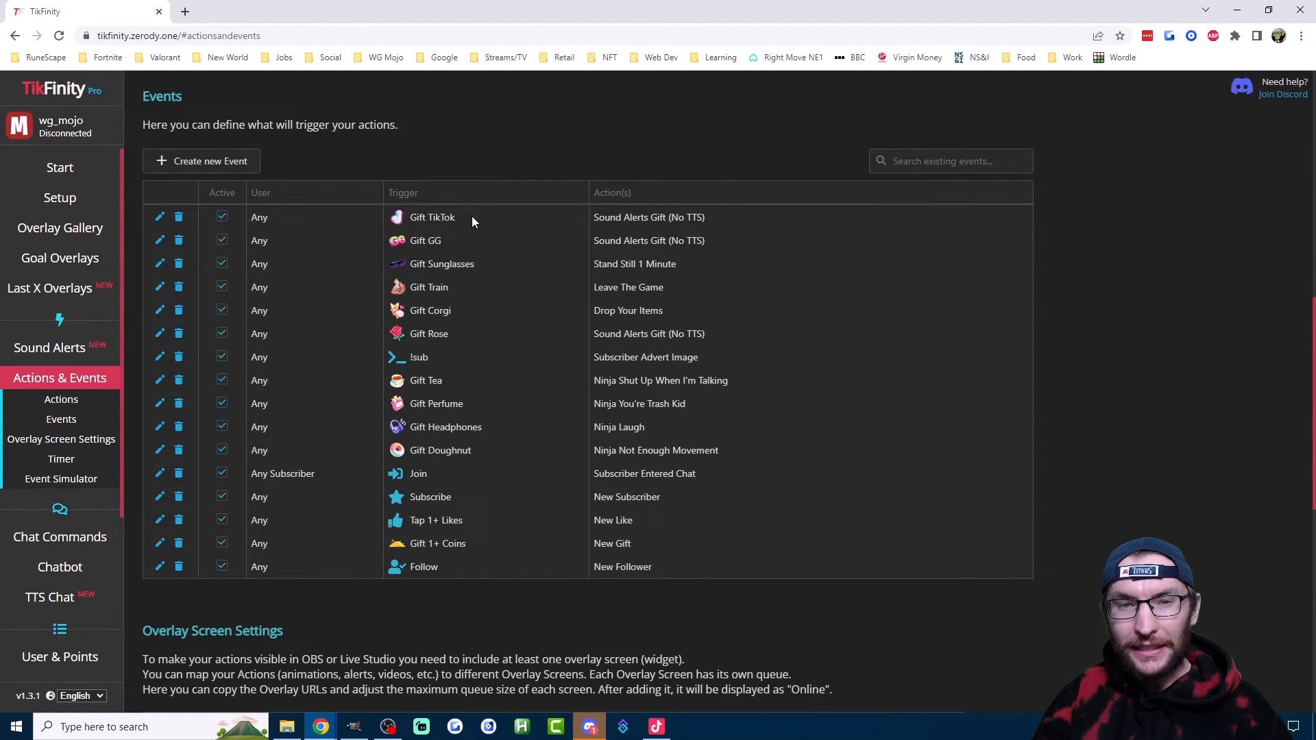
mouse_move(560, 229)
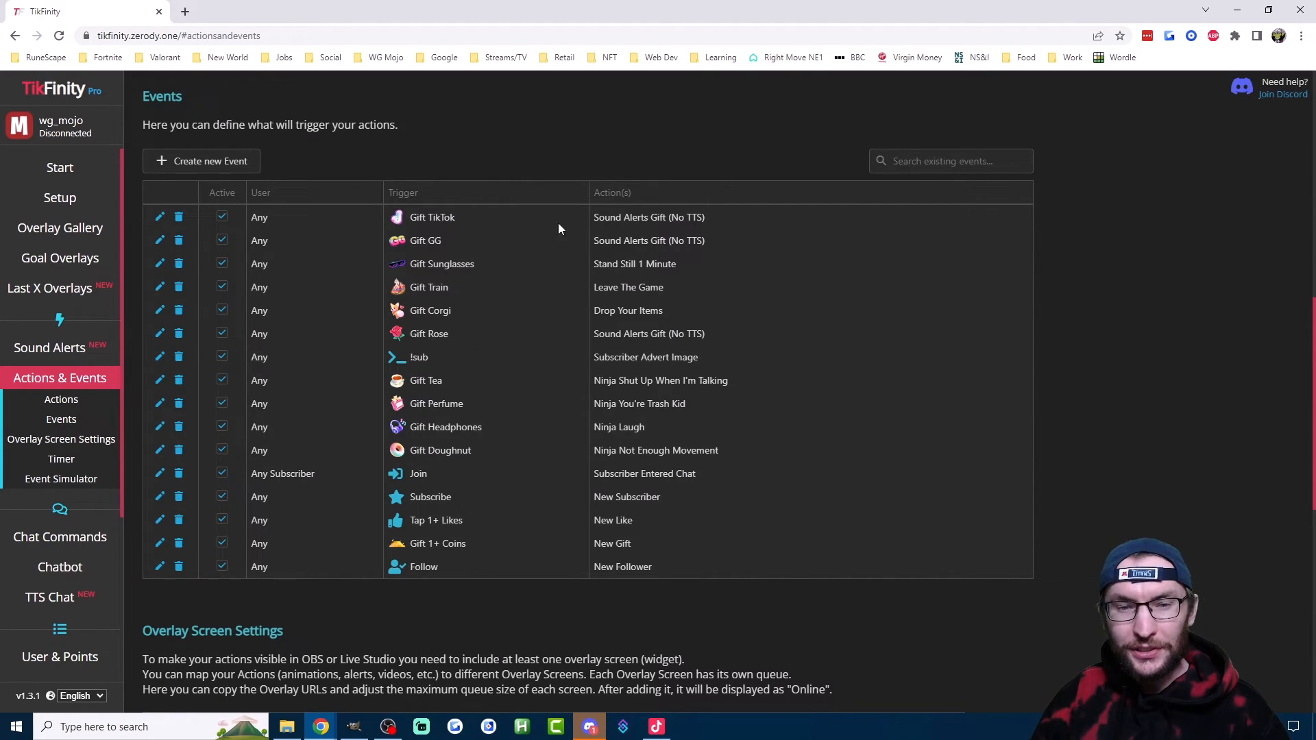
mouse_move(452, 224)
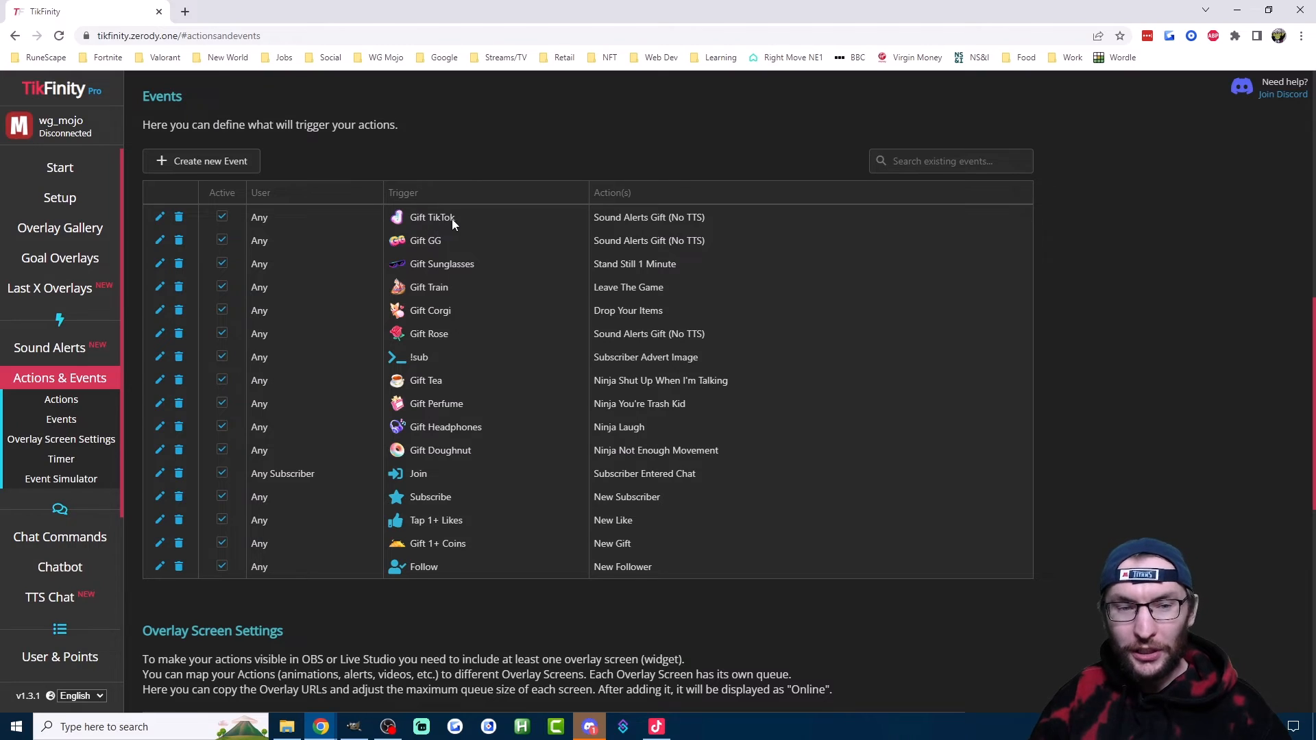
mouse_move(428, 322)
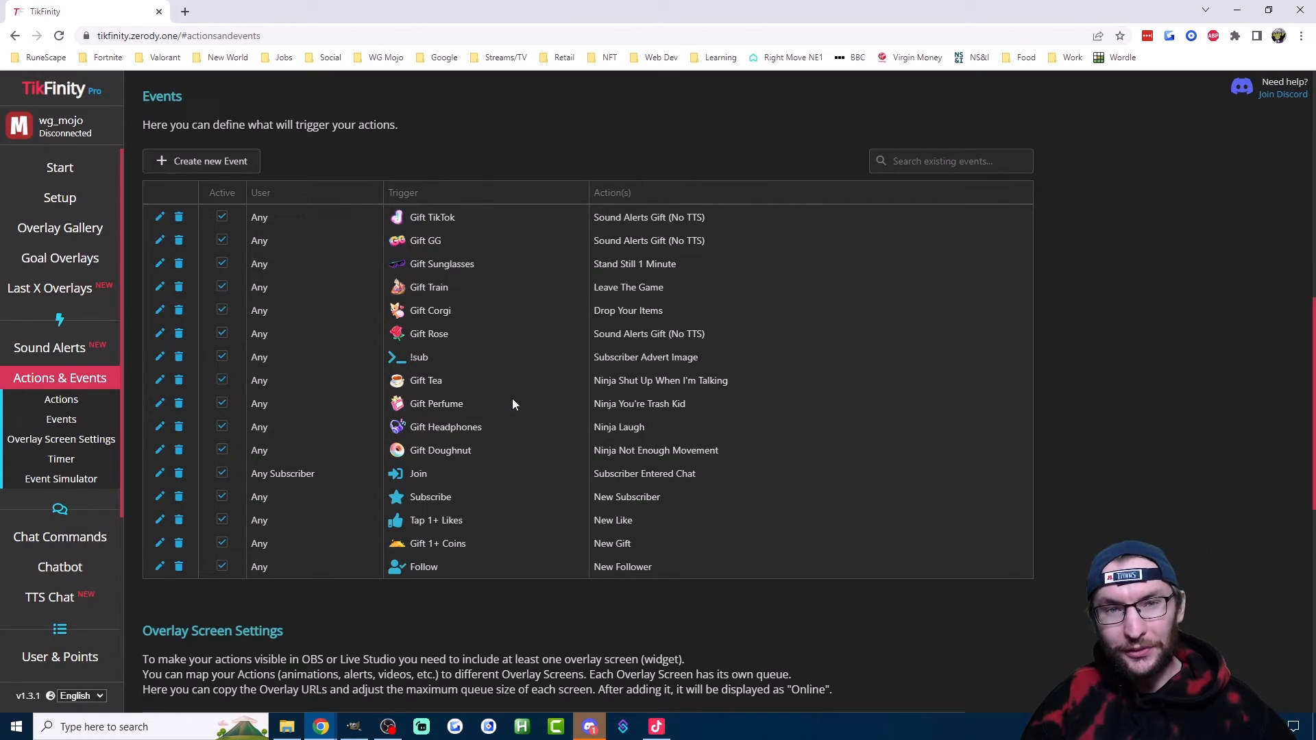
mouse_move(1091, 379)
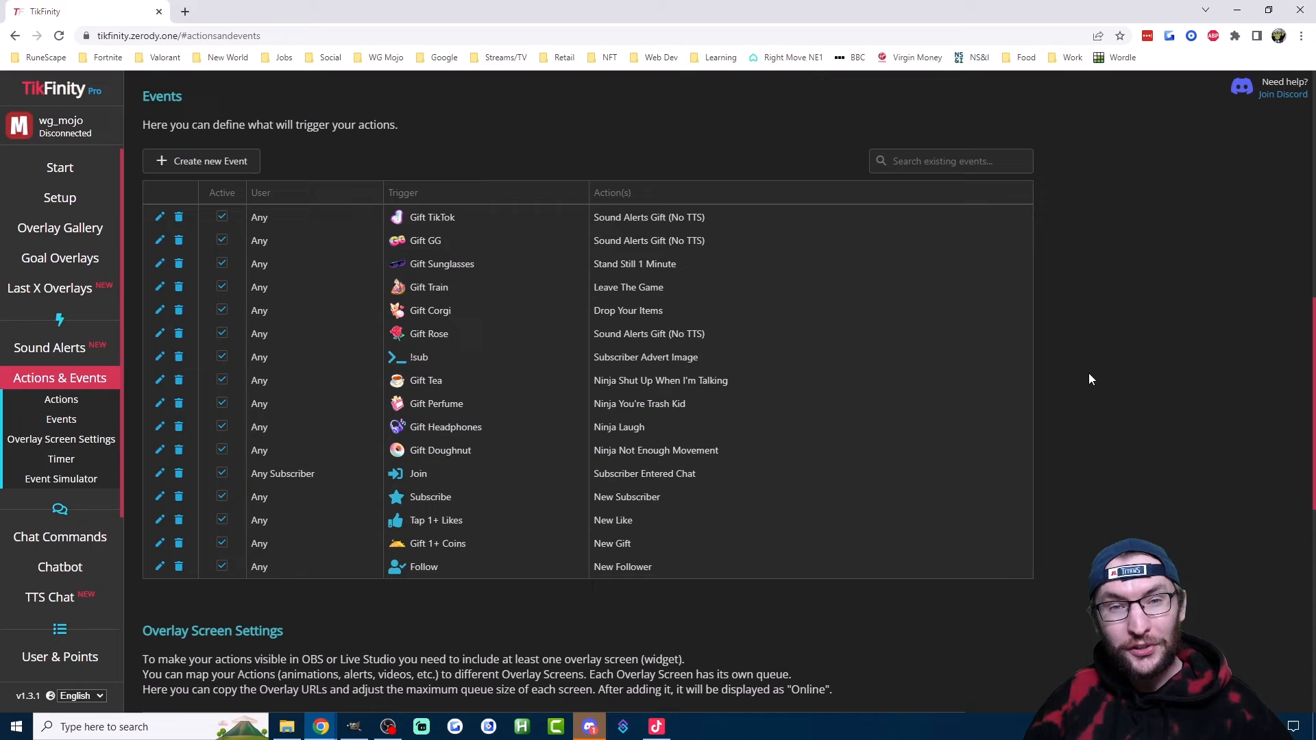